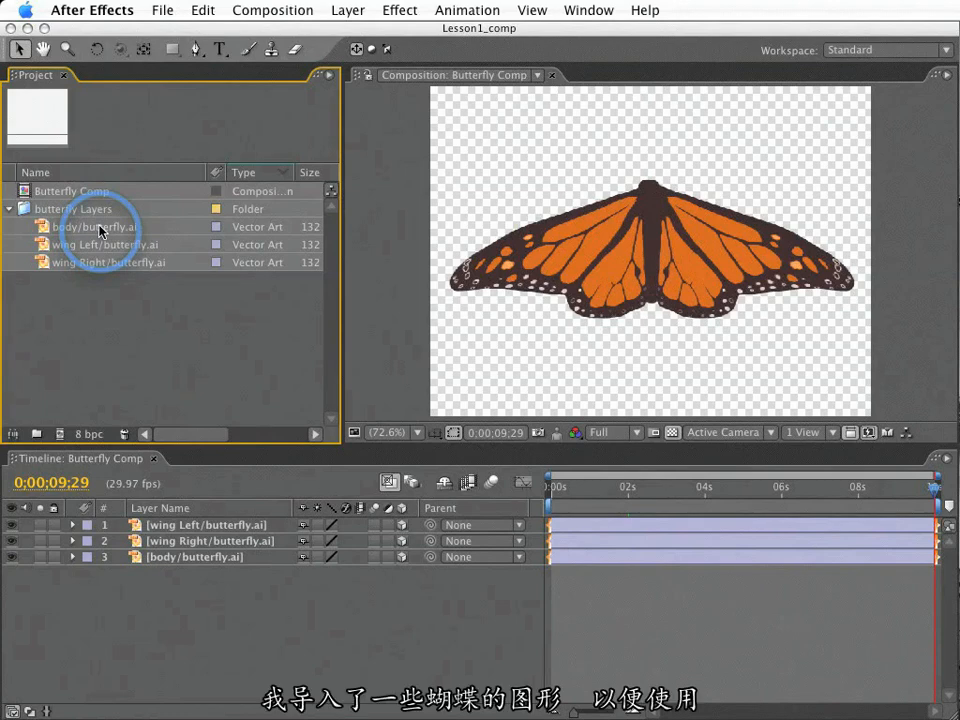
Step: Select the left and right wing artwork items in the Project panel
left_click(104, 244)
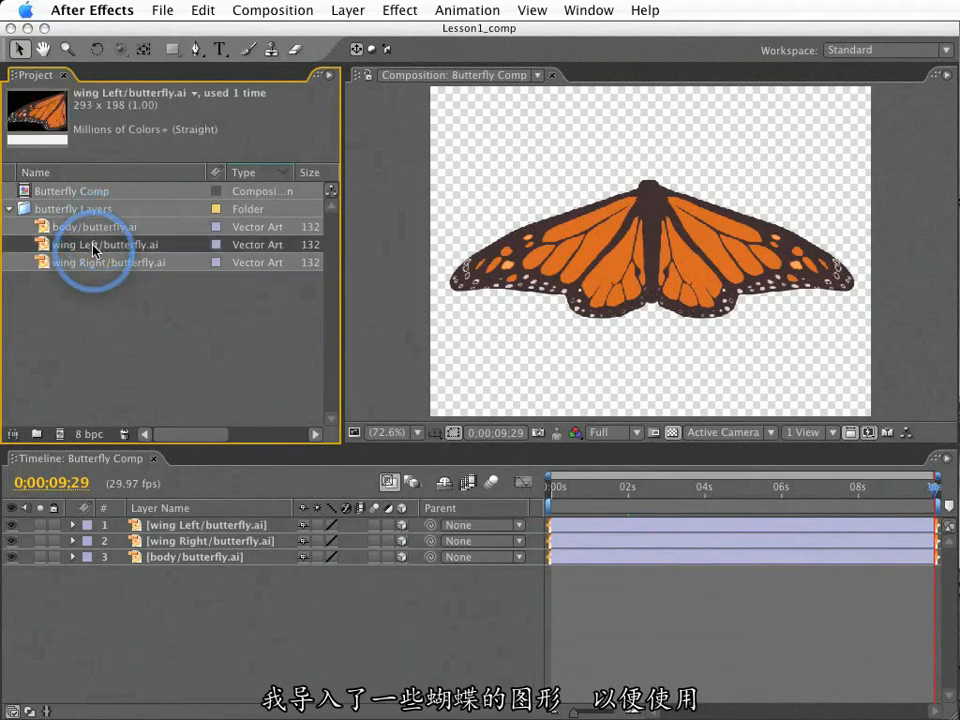
left_click(108, 262)
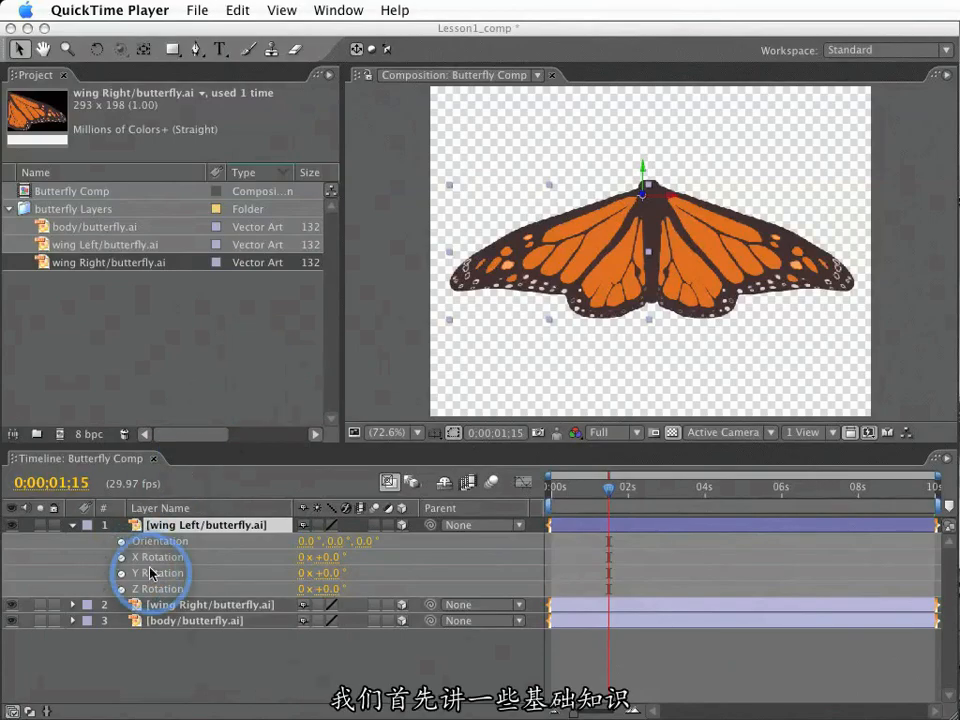
mouse_move(220, 572)
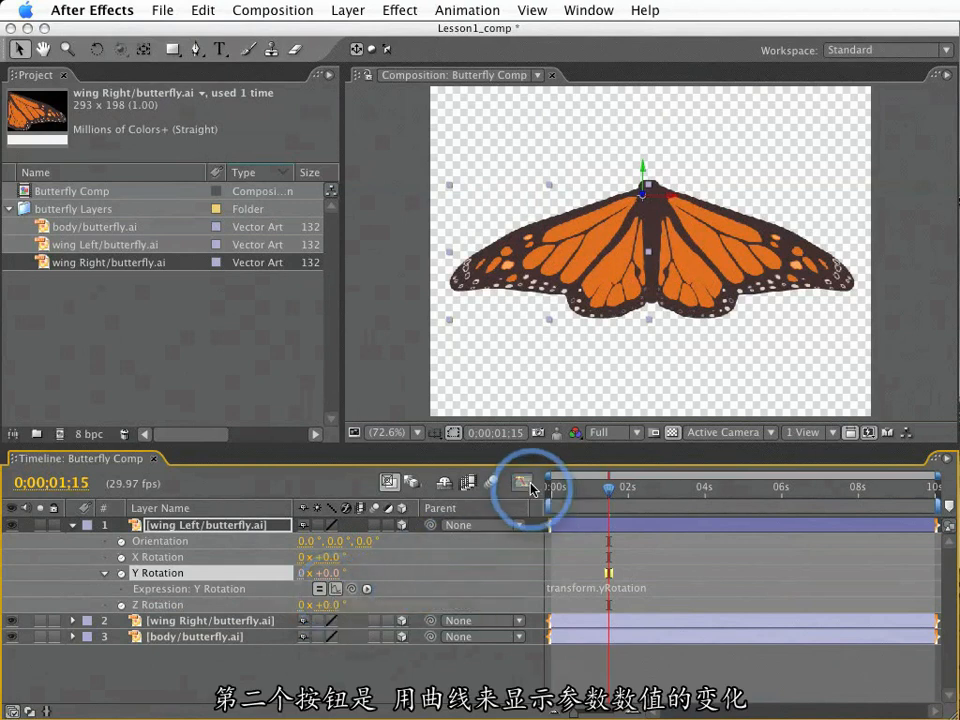
Step: Add an expression to wing Left's Y Rotation and browse the expression language menu
left_click(520, 482)
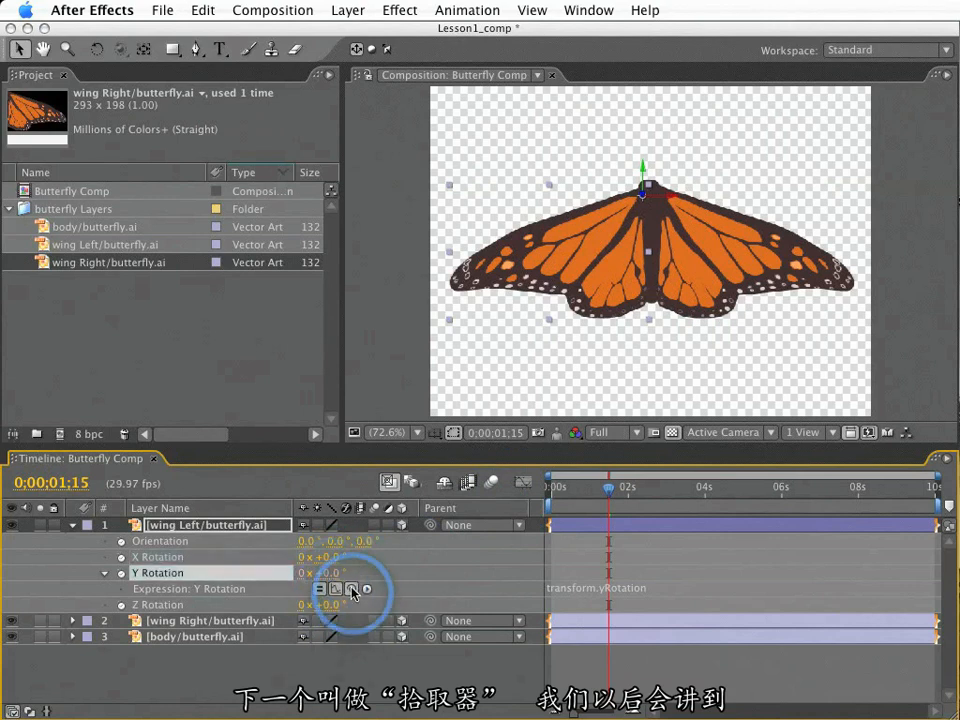
left_click(368, 588)
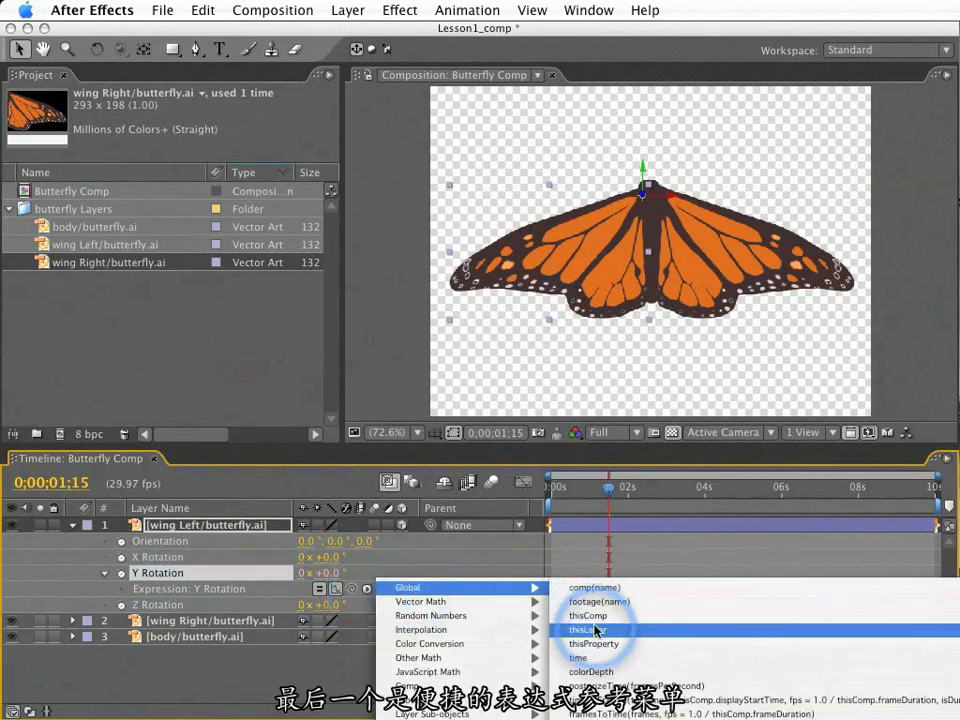
mouse_move(418, 656)
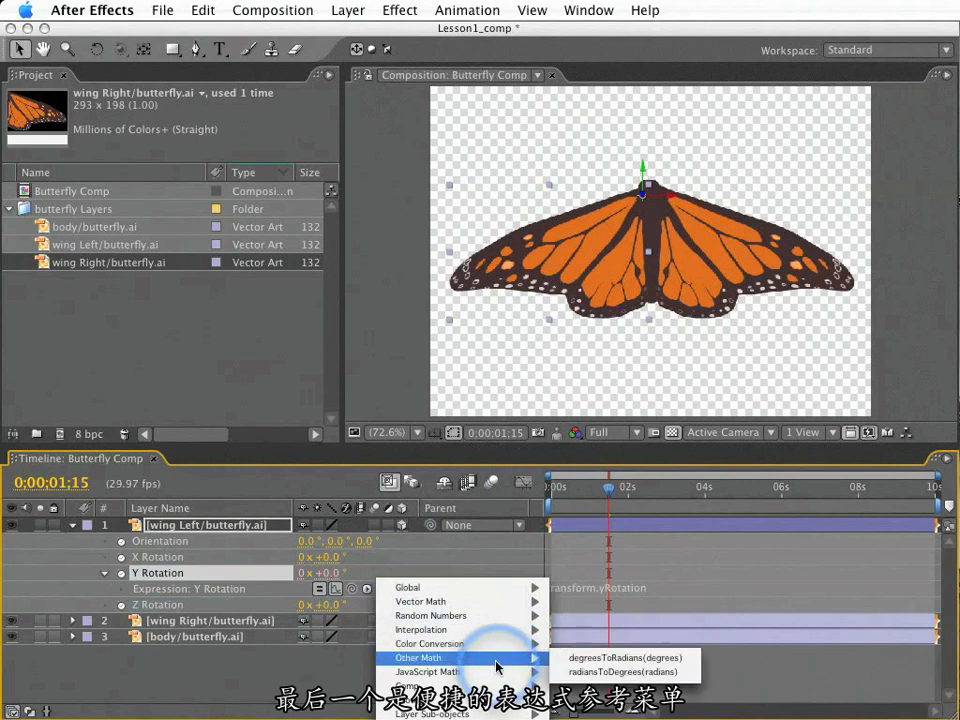
mouse_move(428, 672)
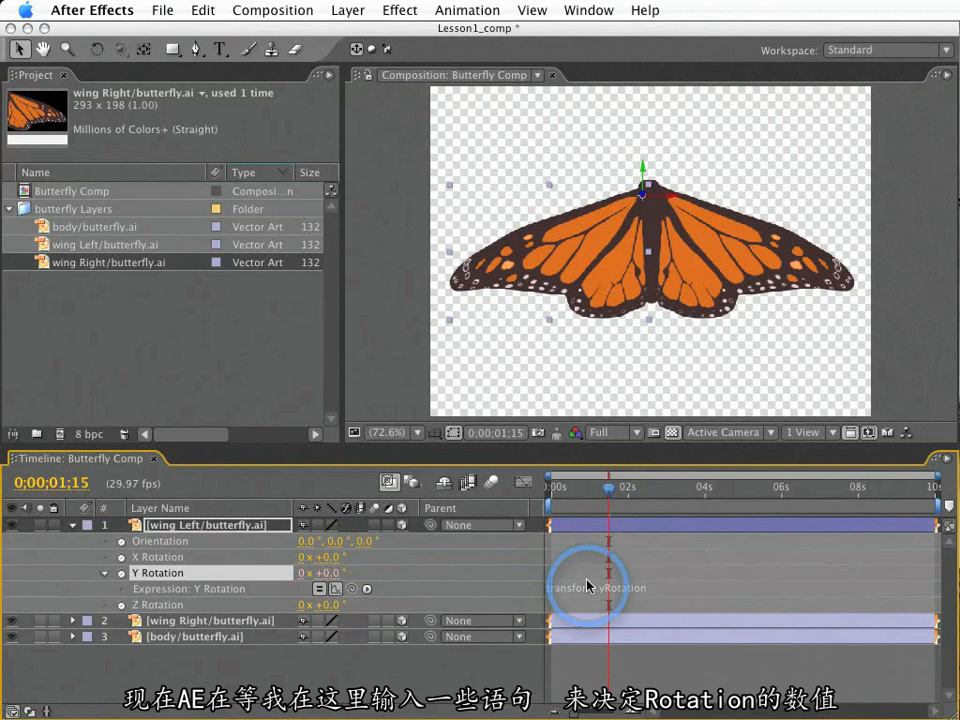
mouse_move(728, 588)
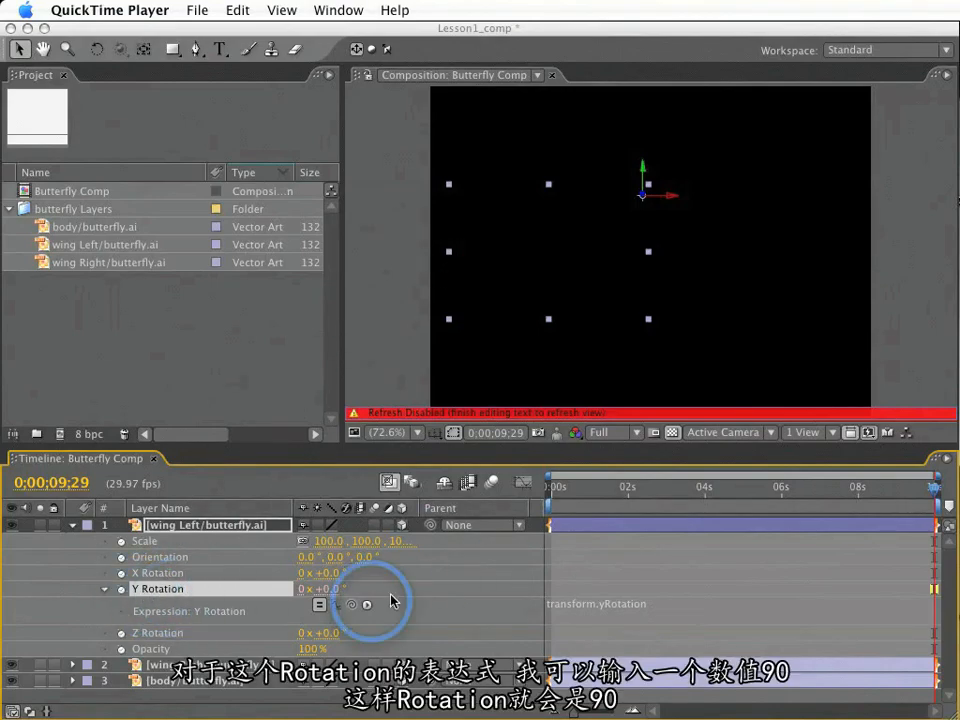
Step: Enter arithmetic like 90 + 10 * 1 in Y Rotation, then edit it toward (100 − 40) * 2
type("90")
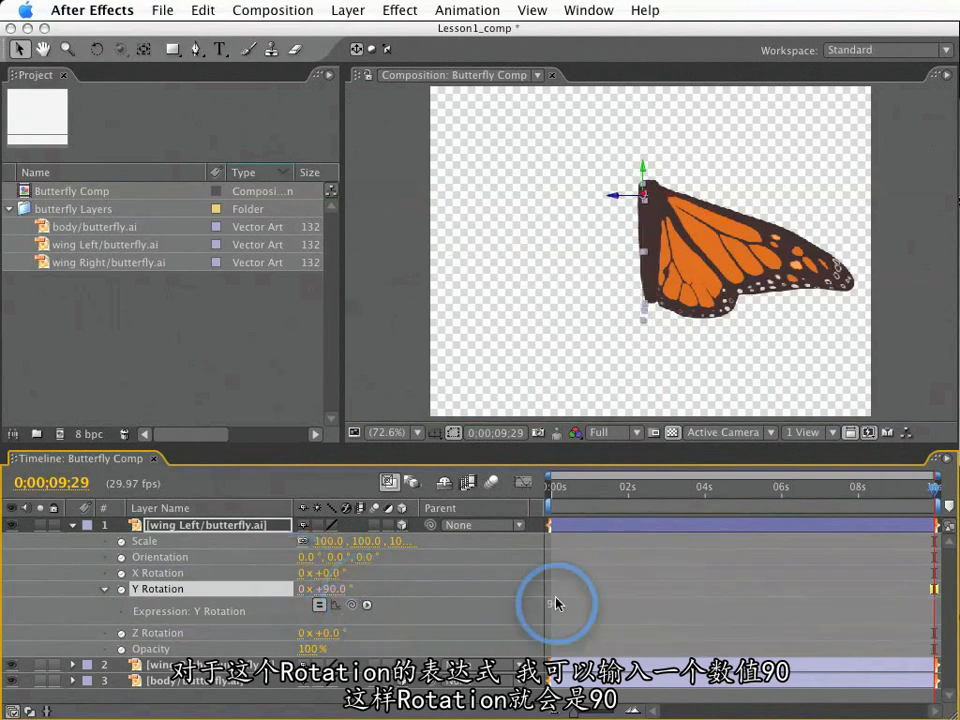
type("90 +")
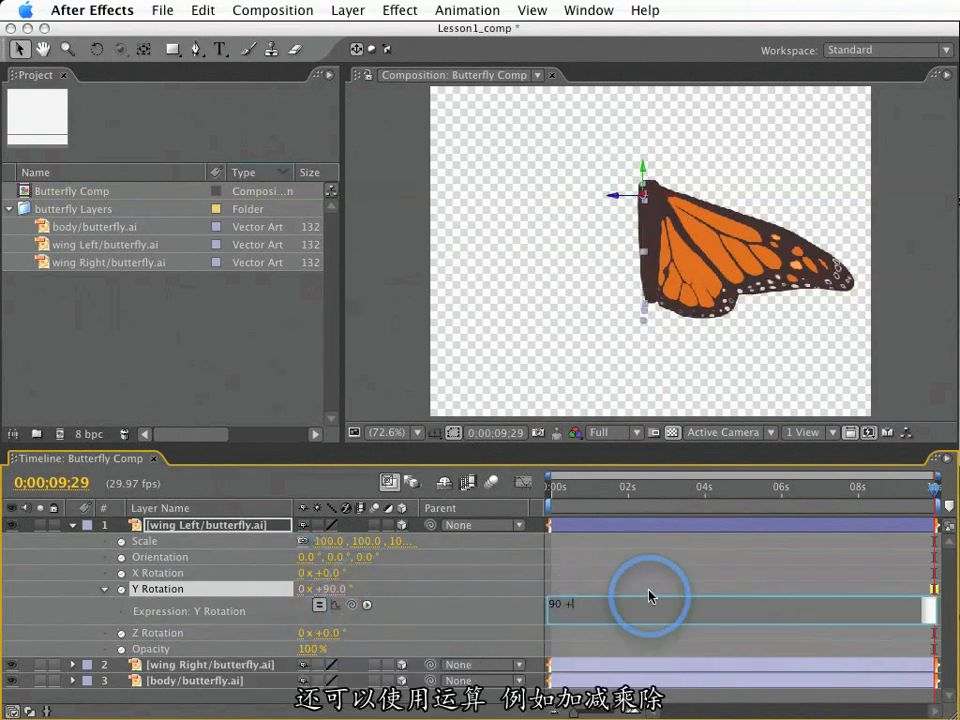
type("10 - 20")
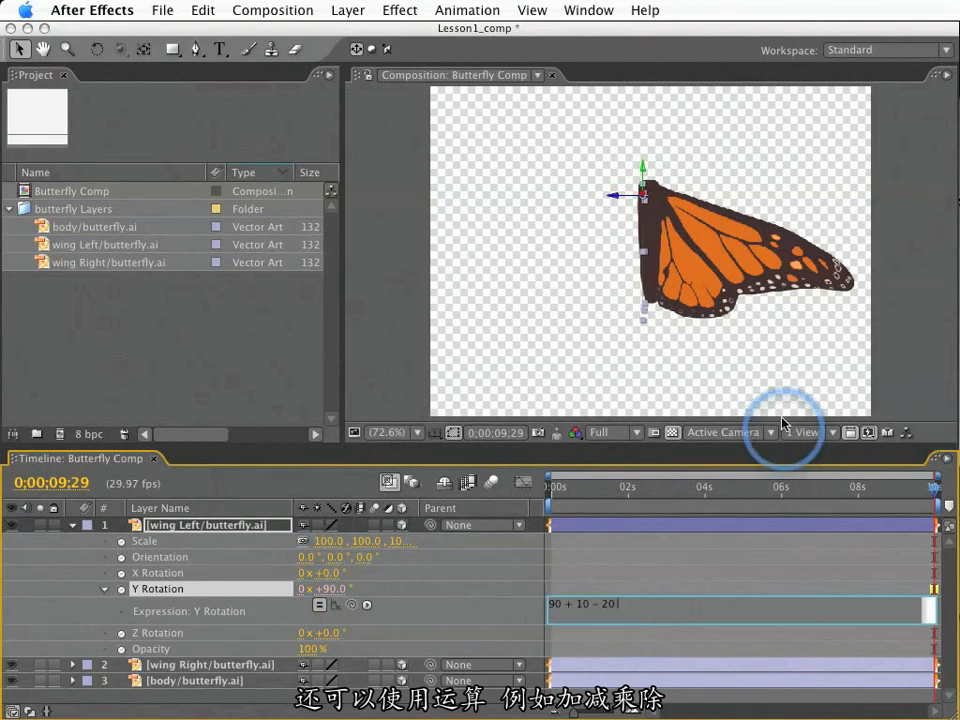
type("* 10 / 5")
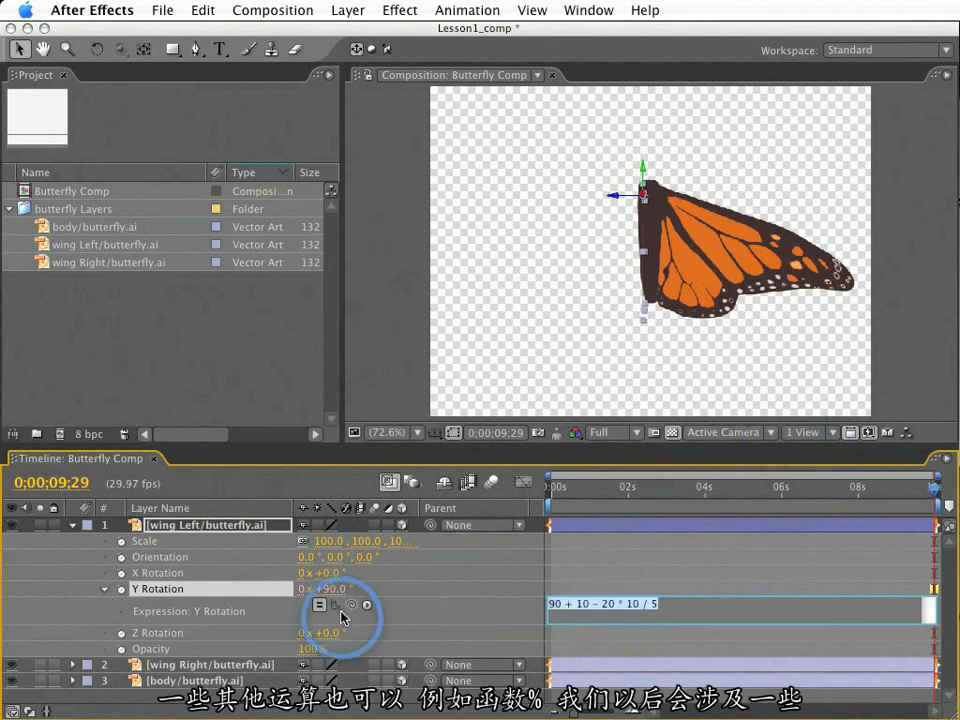
left_click(336, 604)
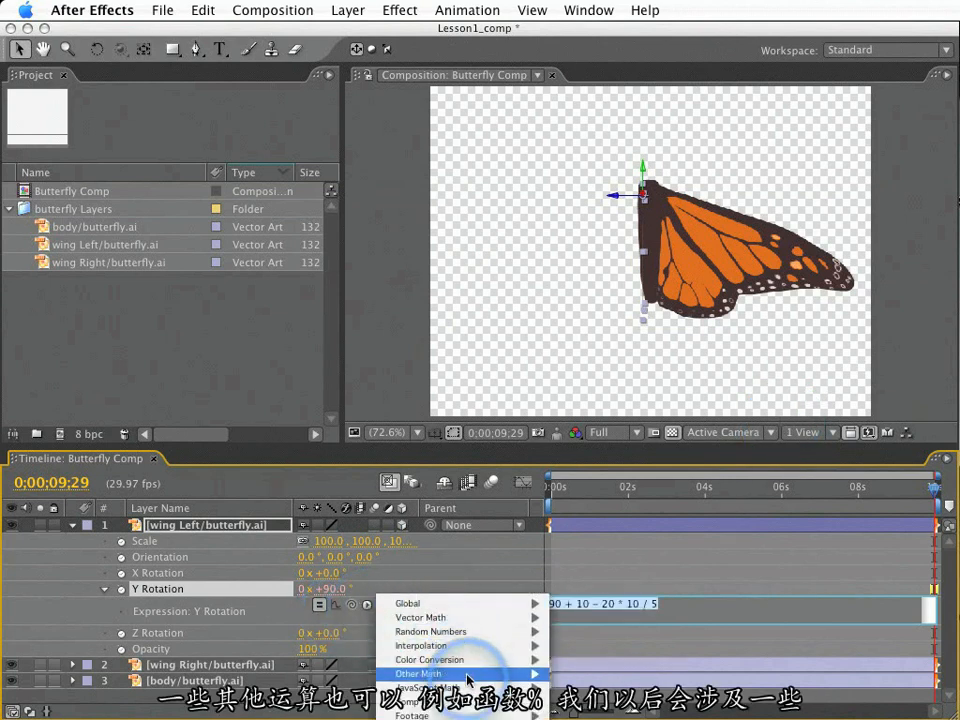
left_click(416, 672)
type("100 - 40")
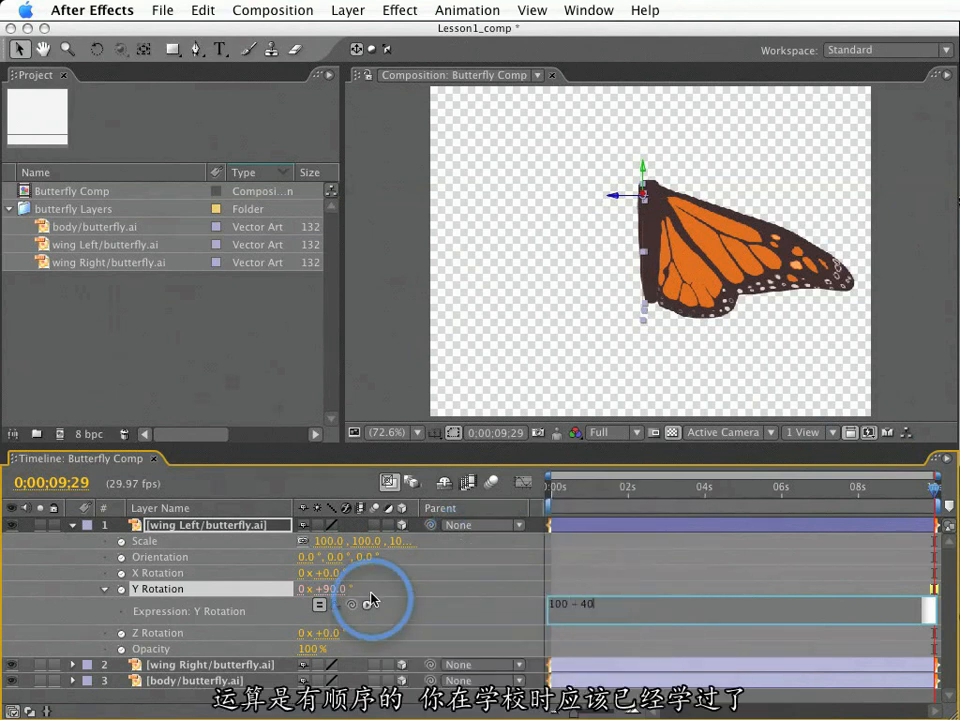
type("*")
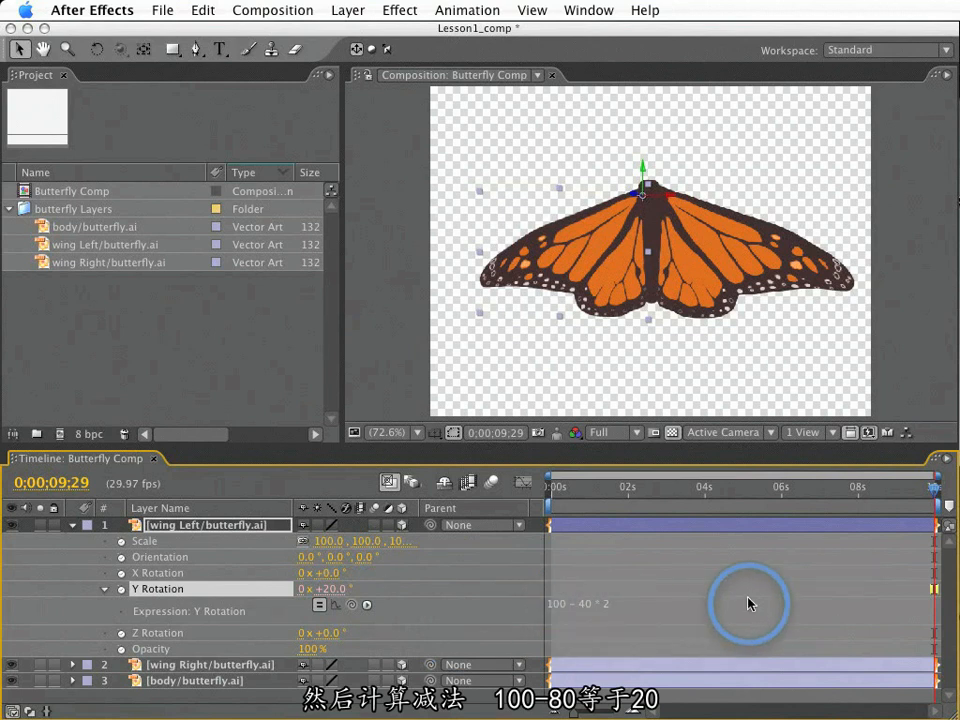
left_click(744, 604)
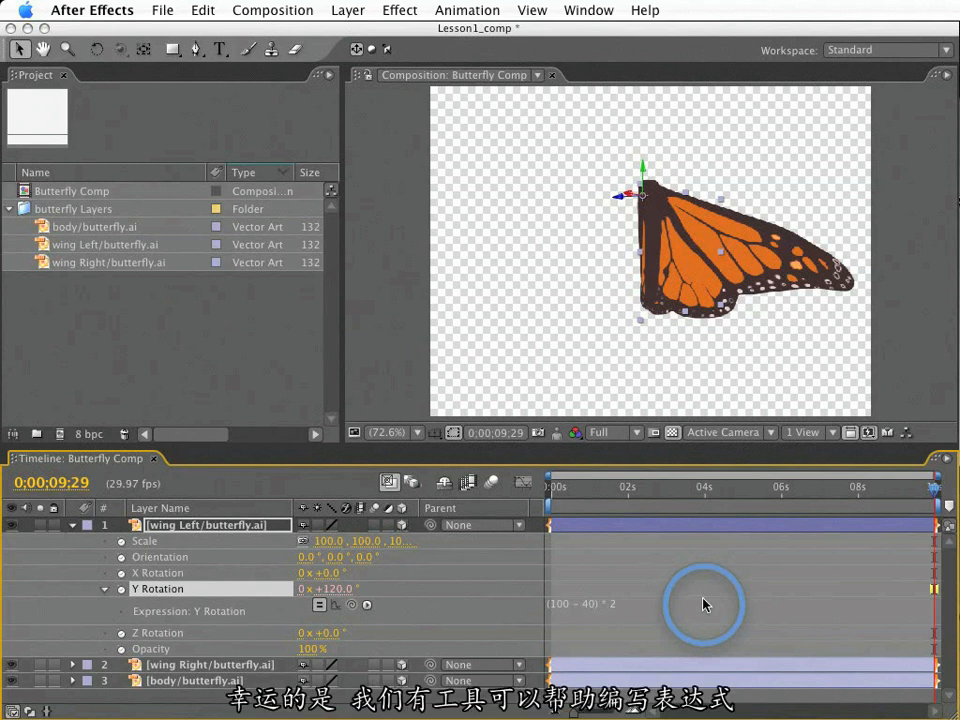
Step: Link Y Rotation to the layer's Opacity, then scrub Opacity down so the wing turns and fades
left_click(368, 604)
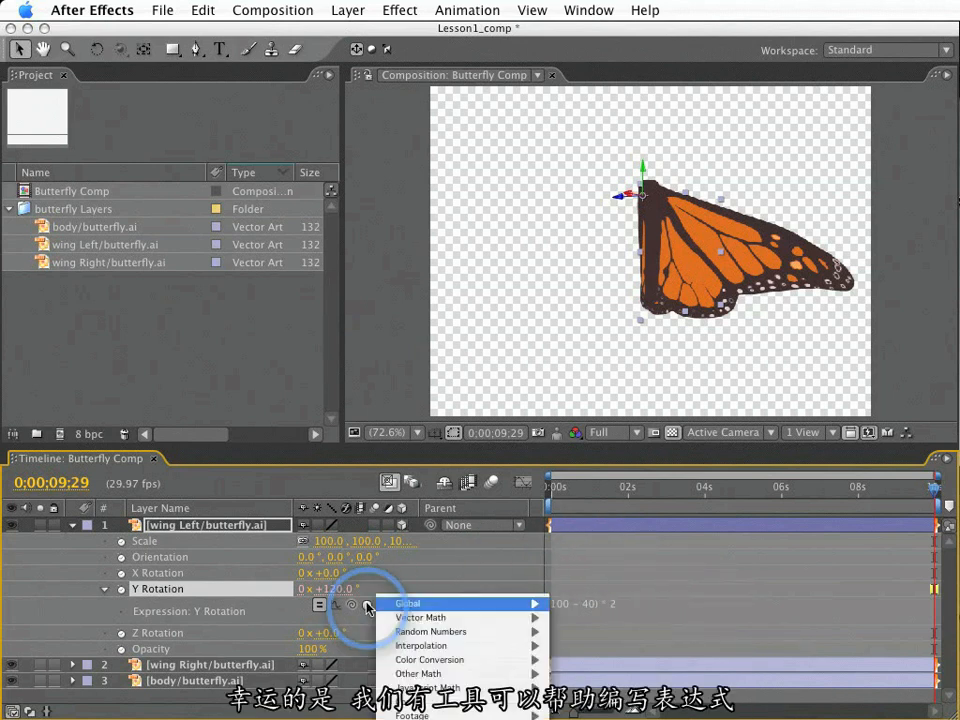
left_click(368, 604)
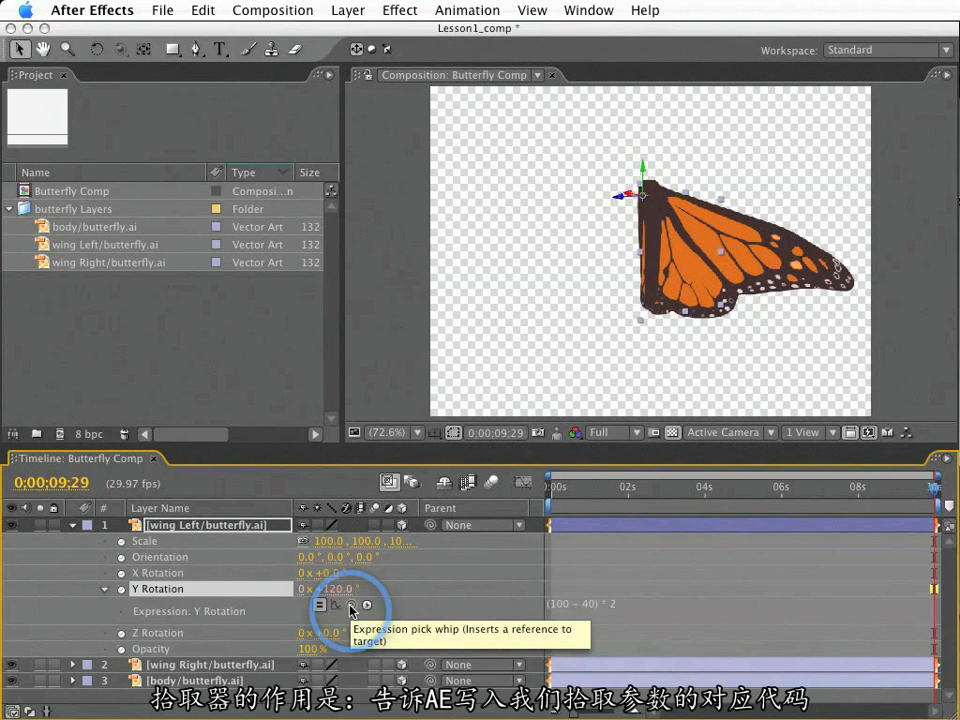
mouse_move(350, 612)
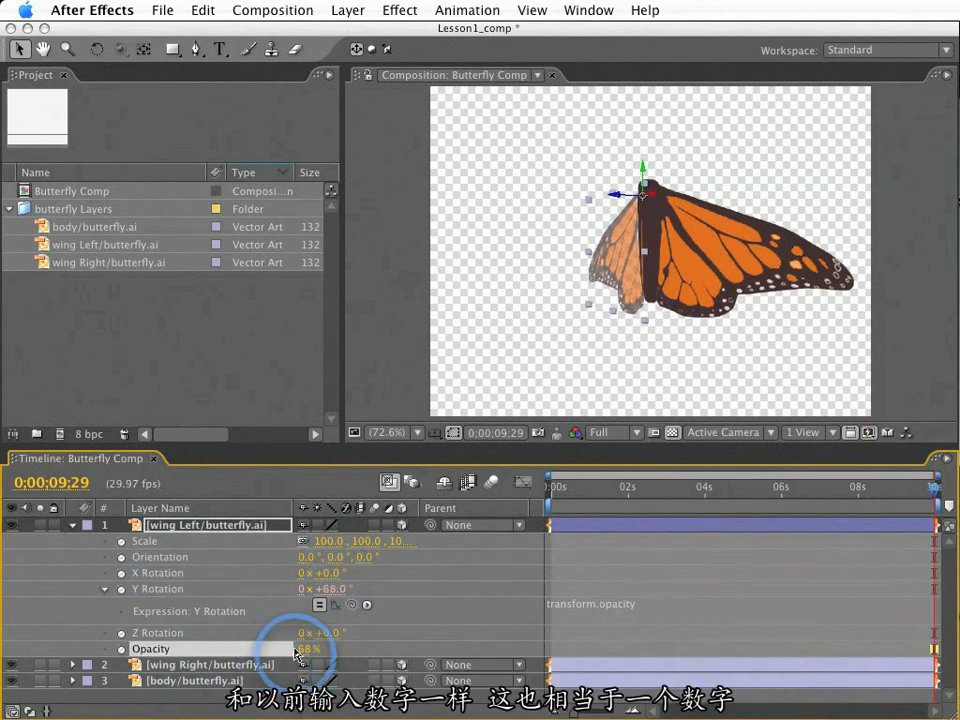
left_click_drag(310, 648, 296, 648)
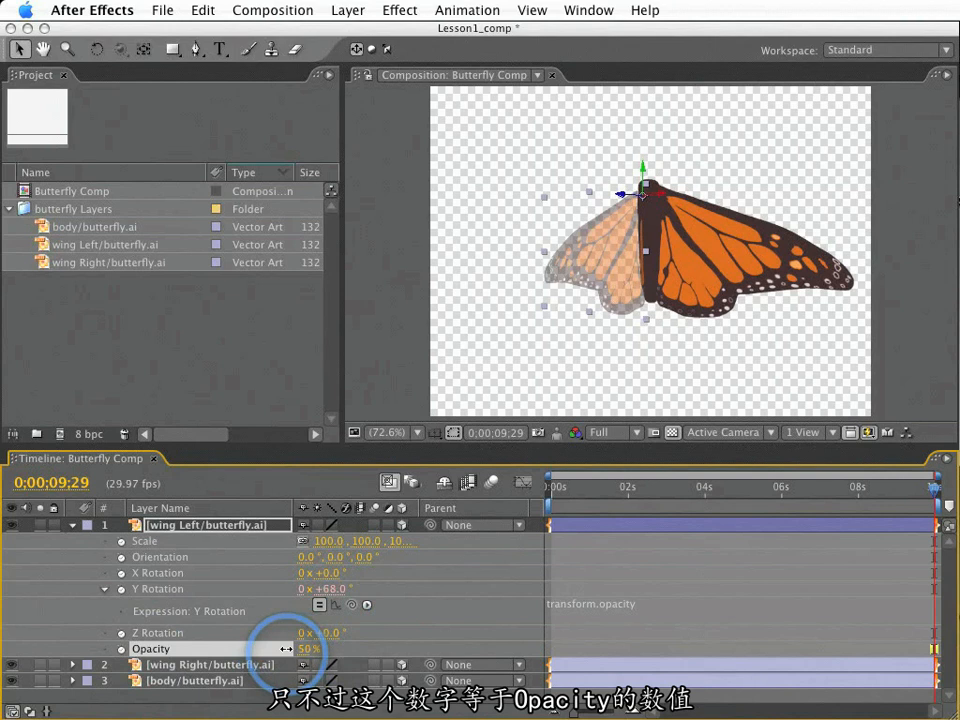
left_click_drag(308, 648, 296, 648)
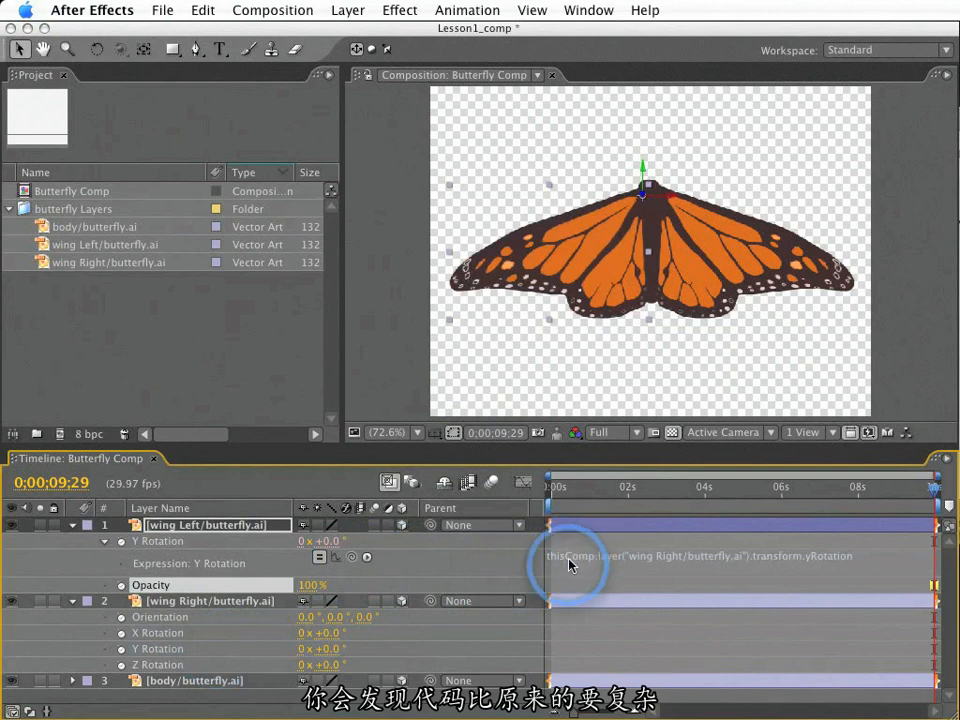
mouse_move(670, 658)
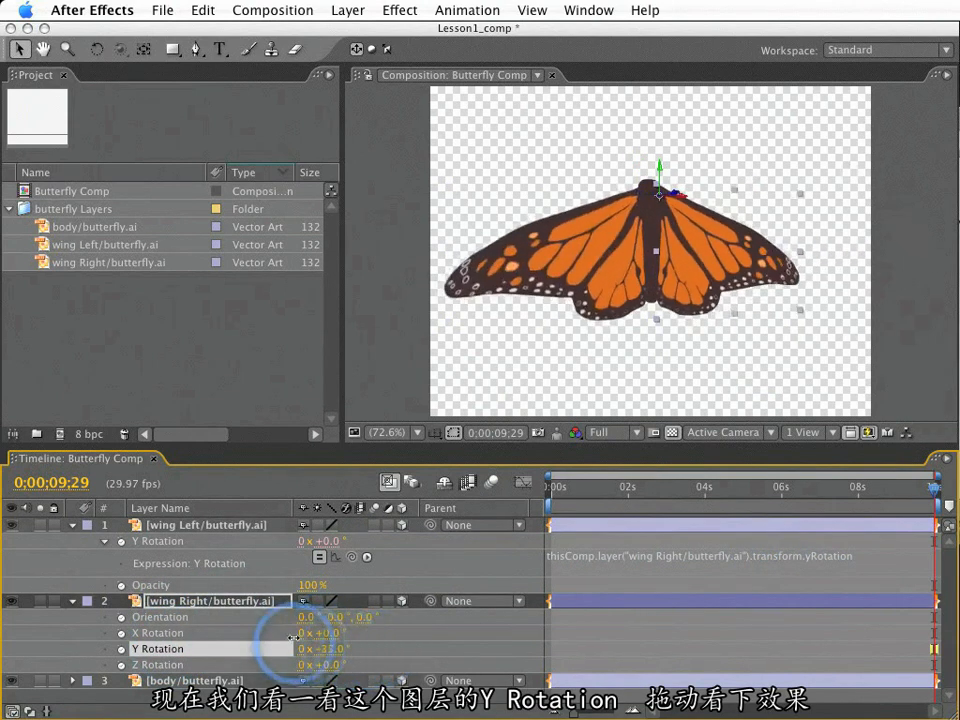
Step: Scrub wing Right's Y Rotation to confirm wing Left follows the pick-whipped link
left_click_drag(320, 648, 304, 648)
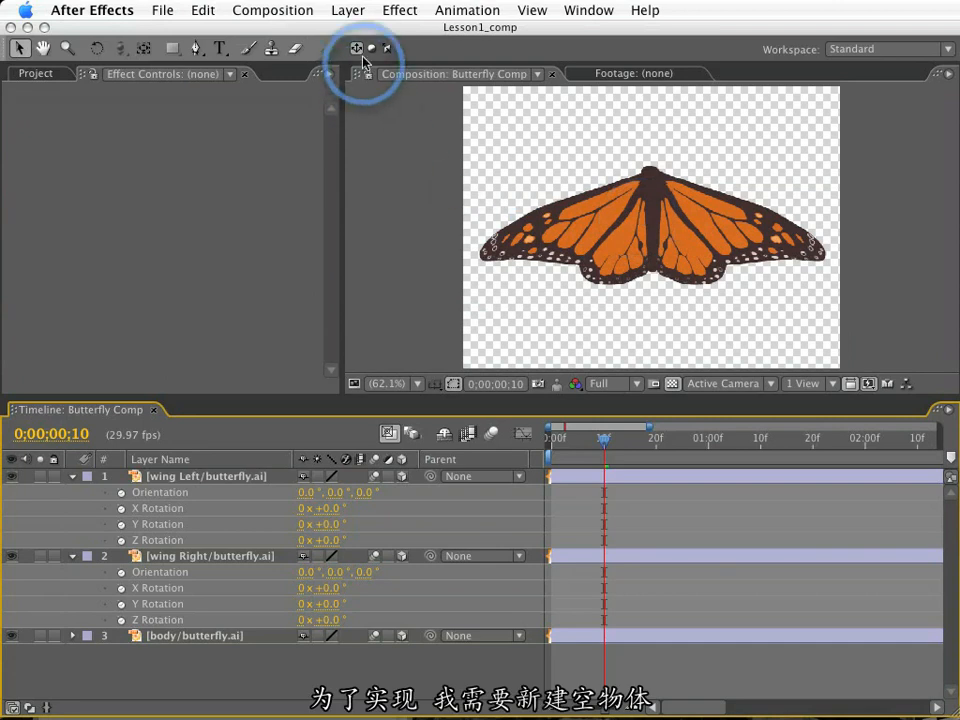
Step: Create a new Null Object layer via Layer > New, then head to the Effect menu
left_click(348, 10)
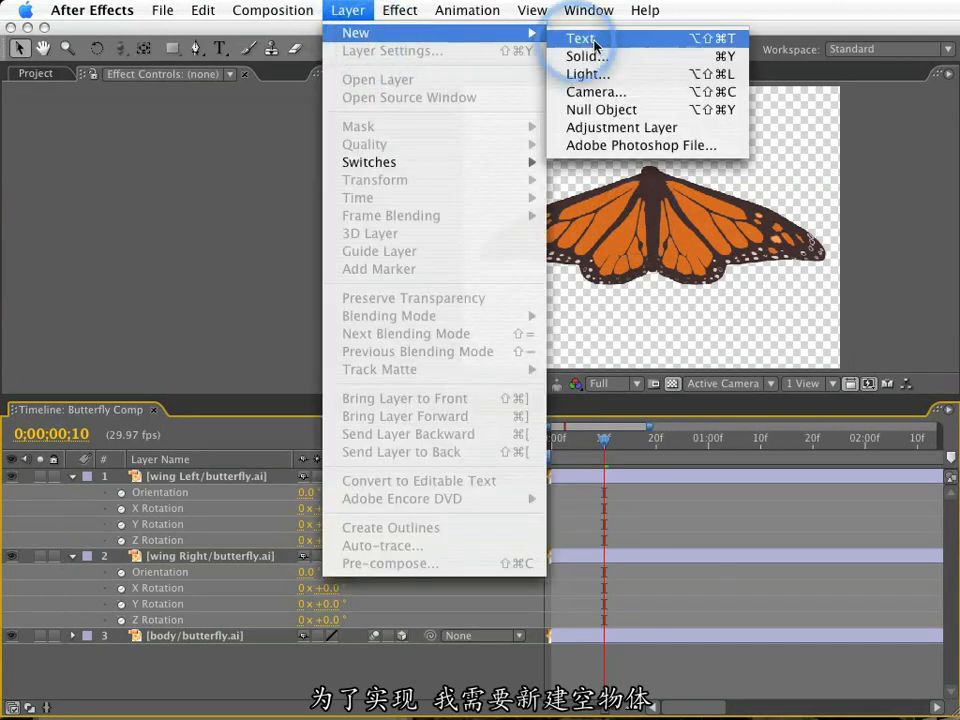
left_click(602, 108)
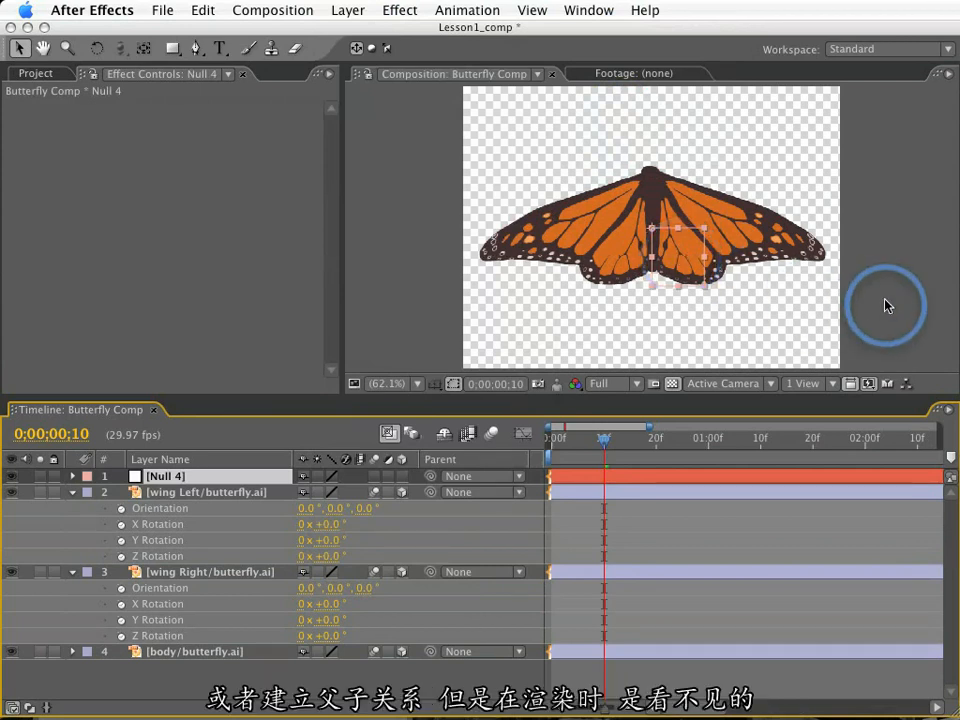
left_click(400, 10)
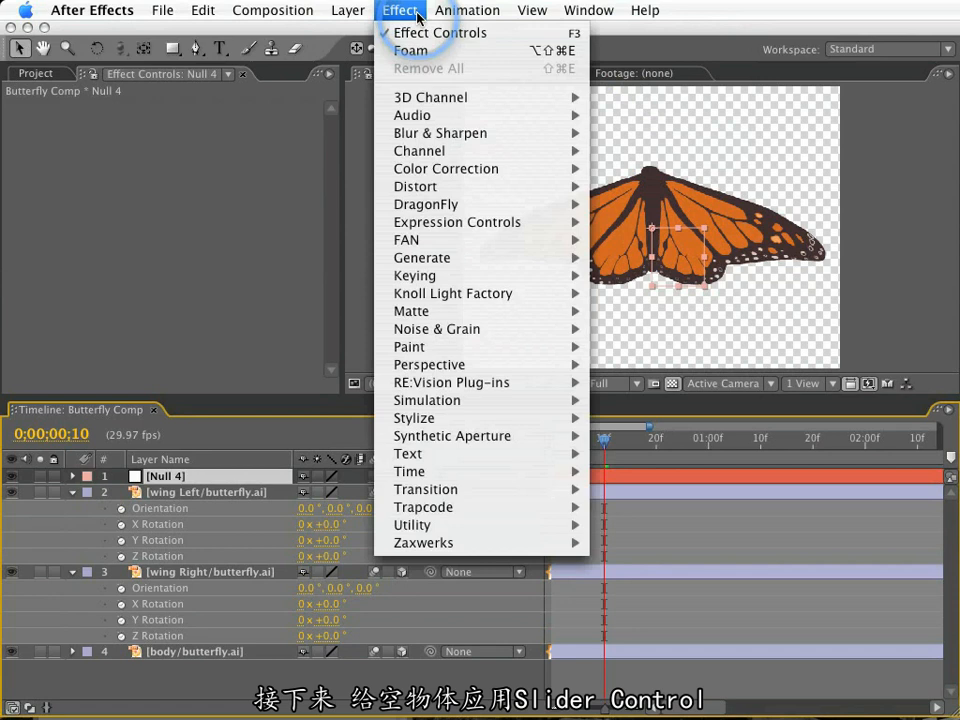
mouse_move(456, 222)
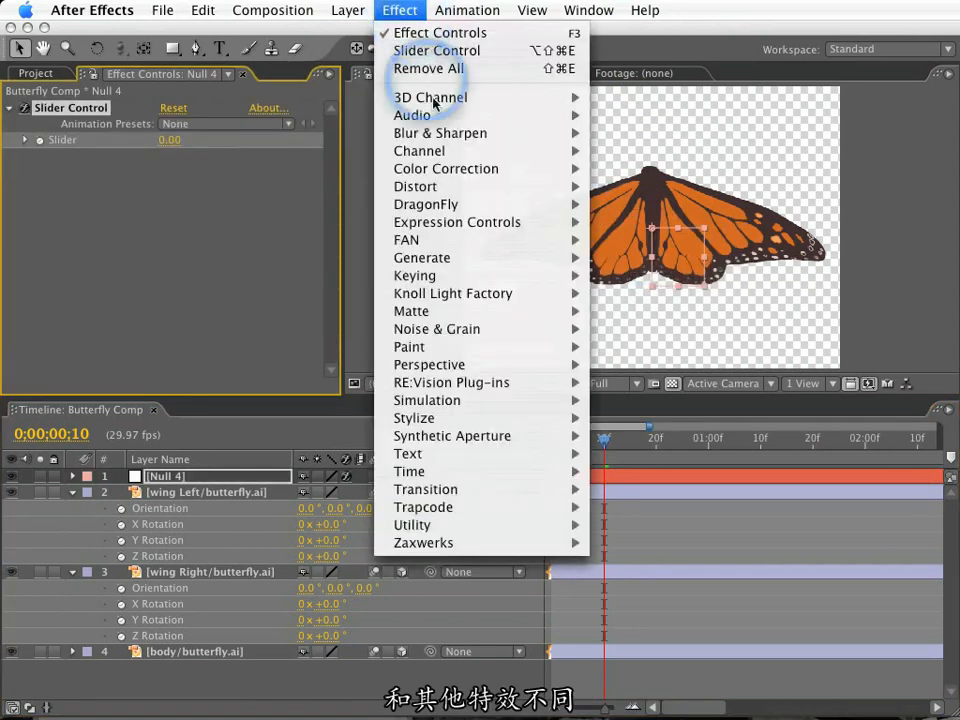
mouse_move(456, 222)
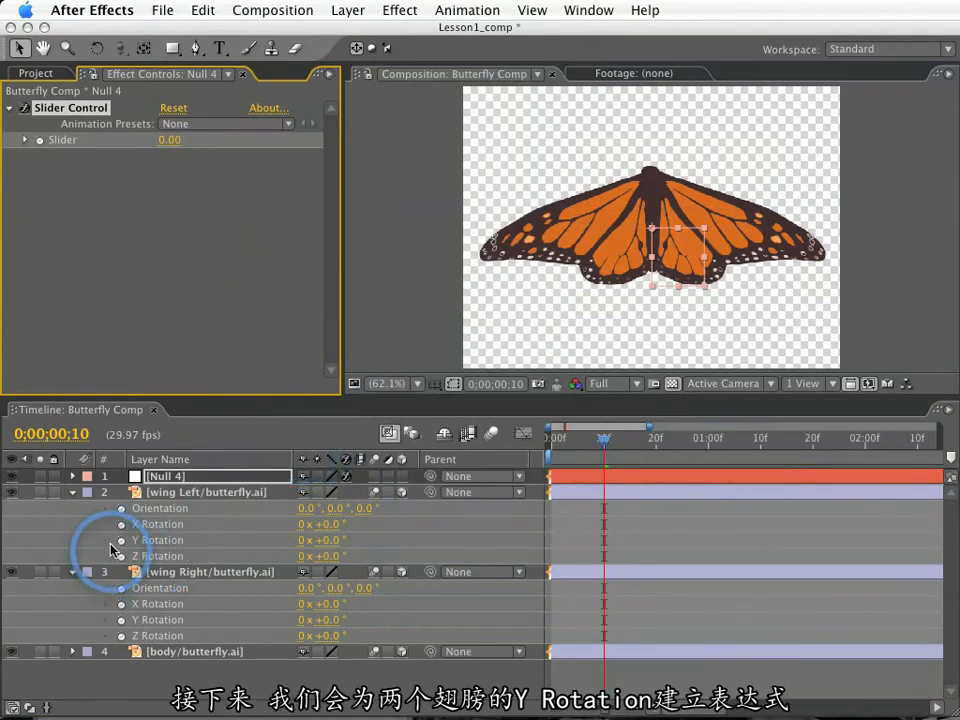
Step: Give wing Left's Y Rotation an expression referencing Null 4's slider, multiplied by -1
left_click(120, 540)
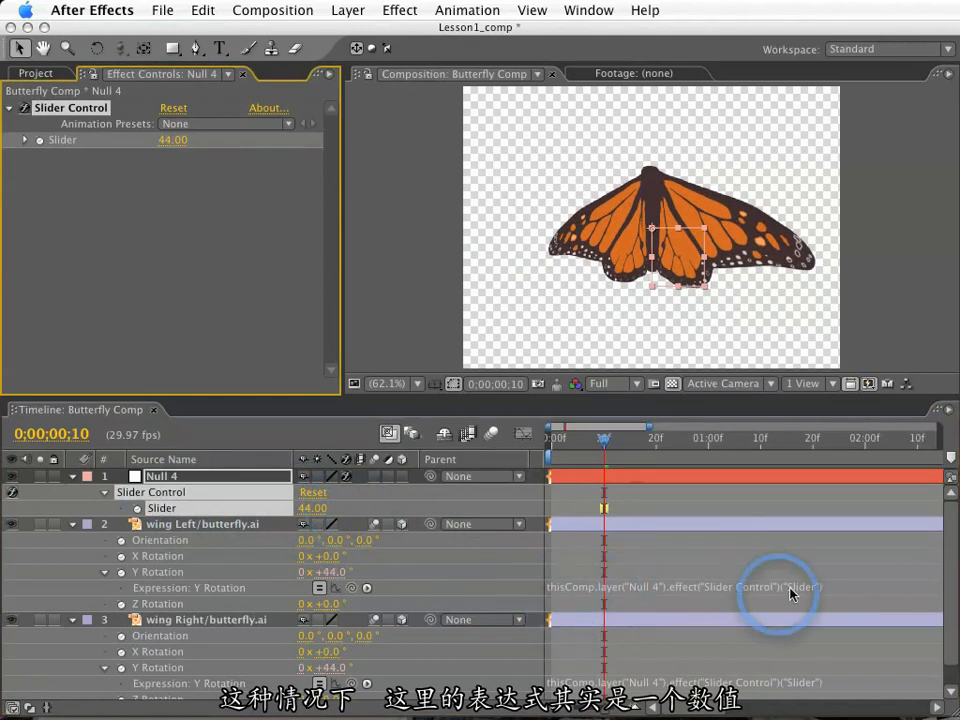
mouse_move(880, 590)
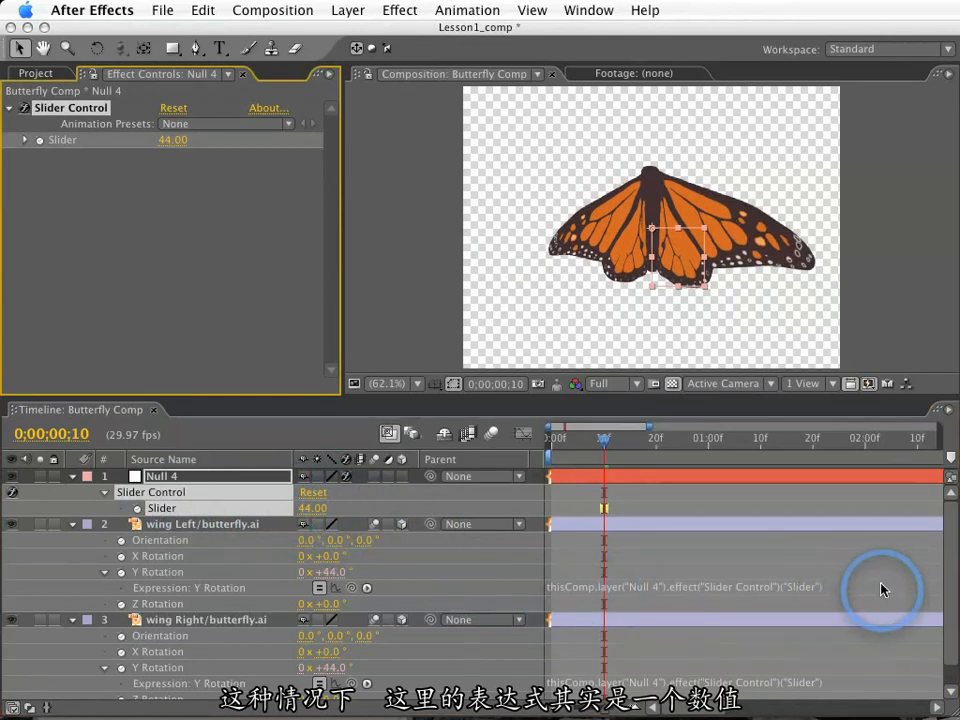
mouse_move(440, 568)
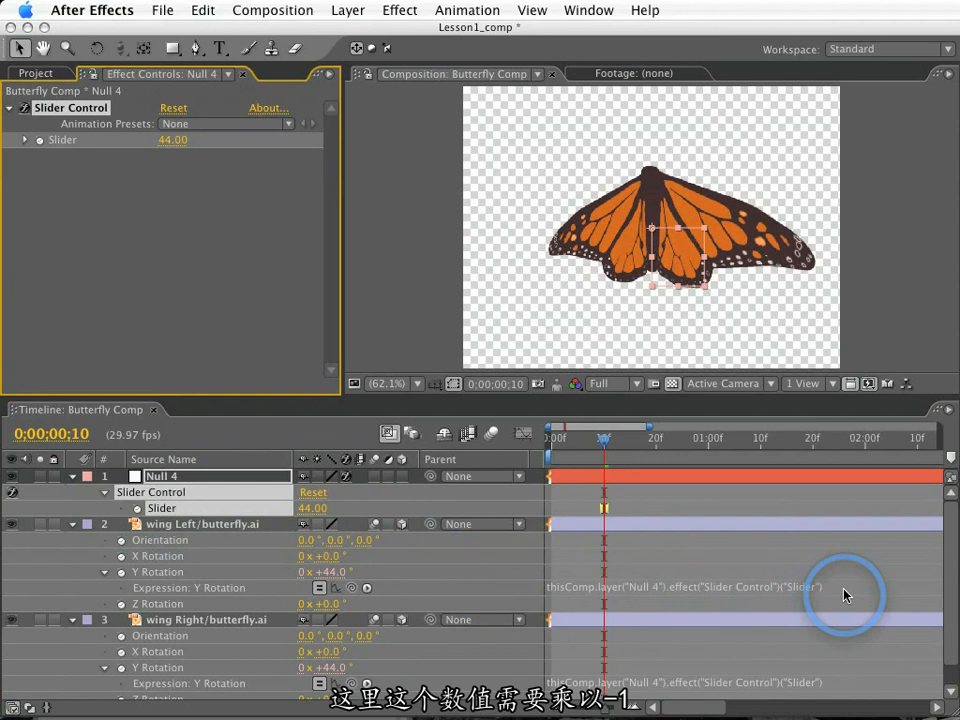
mouse_move(812, 524)
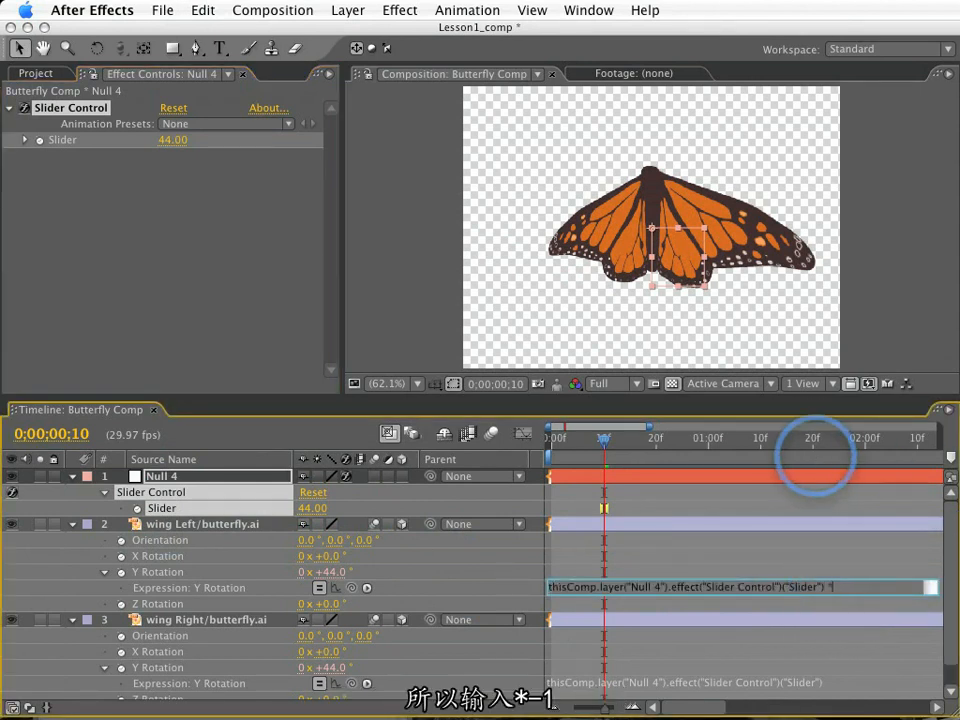
type("*-1")
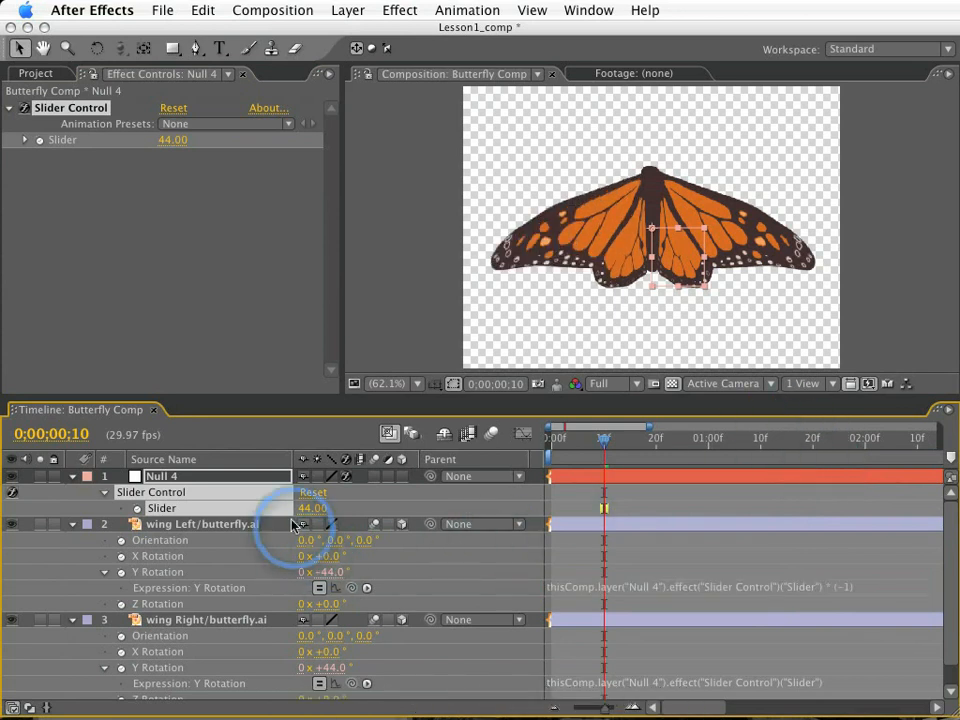
Step: Scrub the slider to confirm both wings fold together in opposite directions
left_click_drag(310, 508, 324, 508)
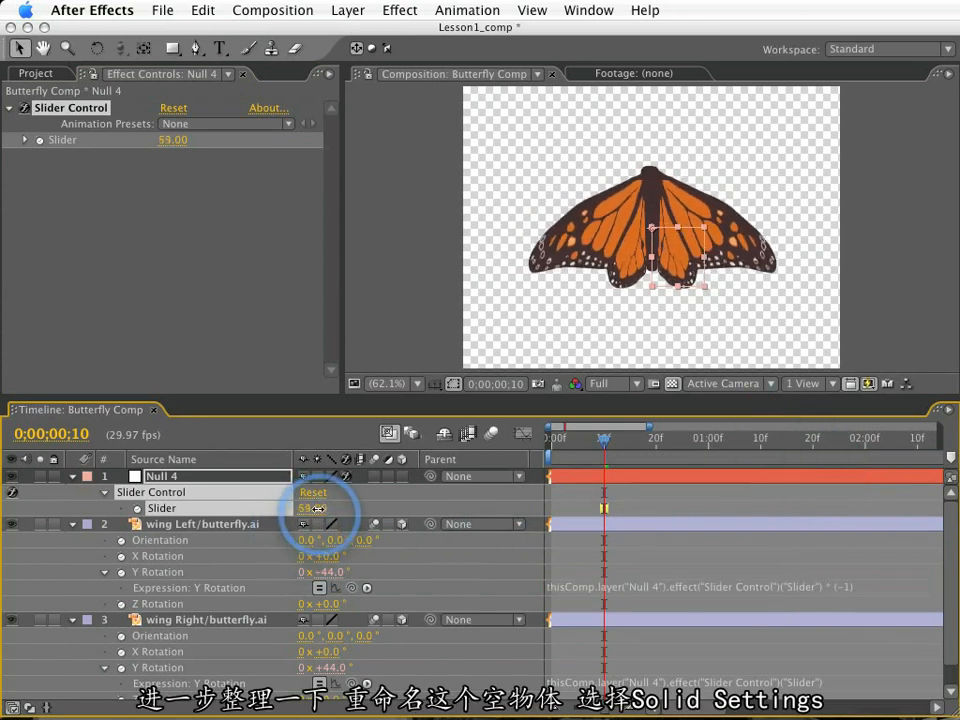
left_click_drag(320, 508, 300, 508)
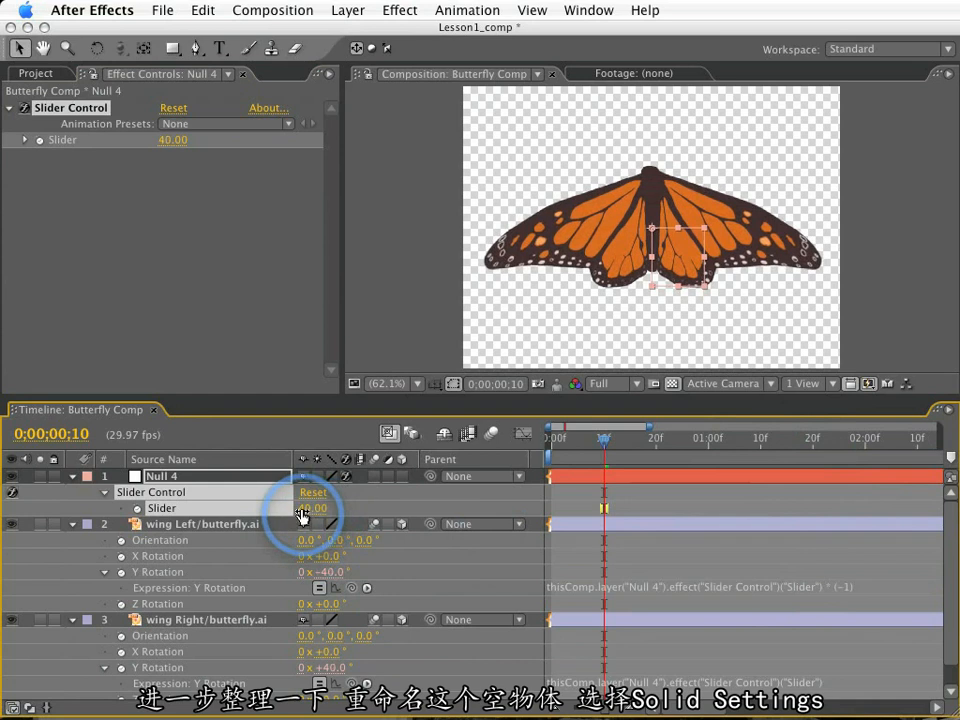
Step: Rename the null layer to Controller through Layer > Solid Settings
left_click(348, 10)
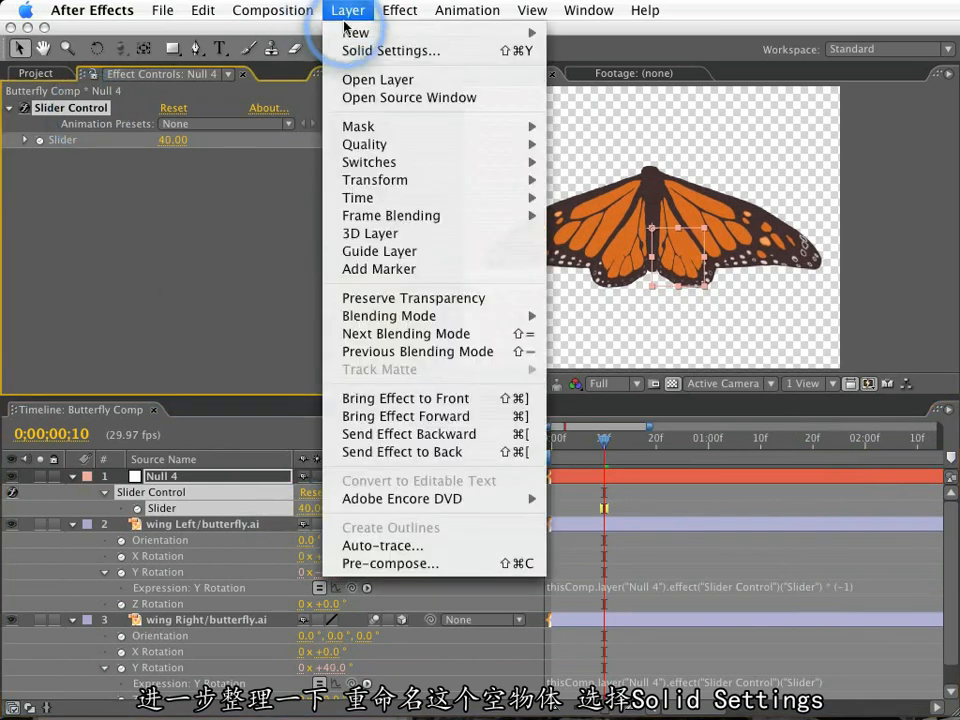
left_click(392, 52)
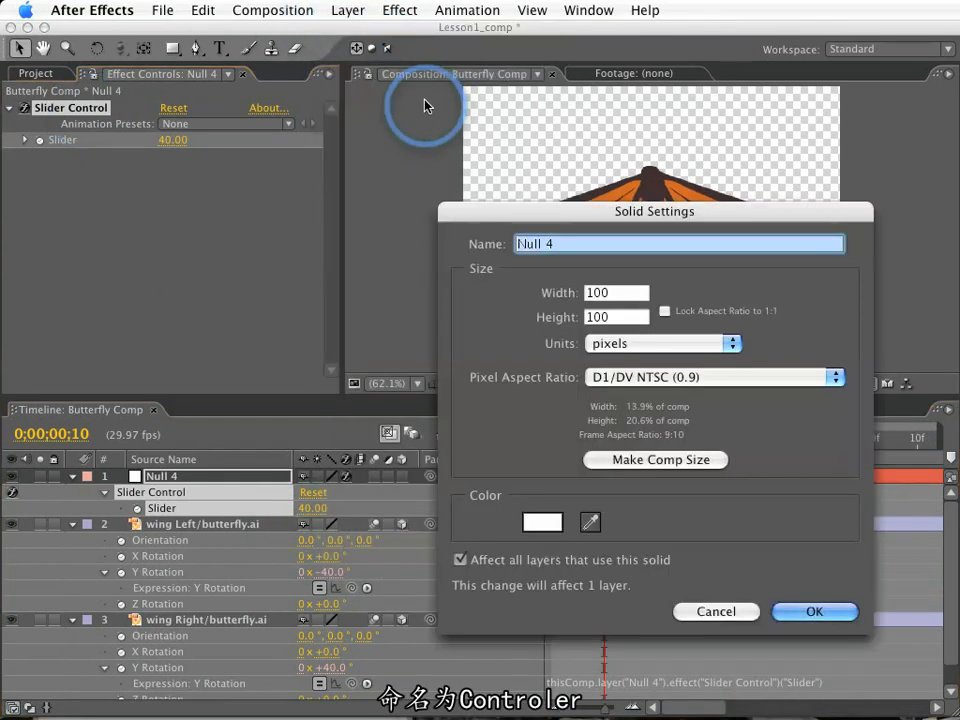
type("Controller")
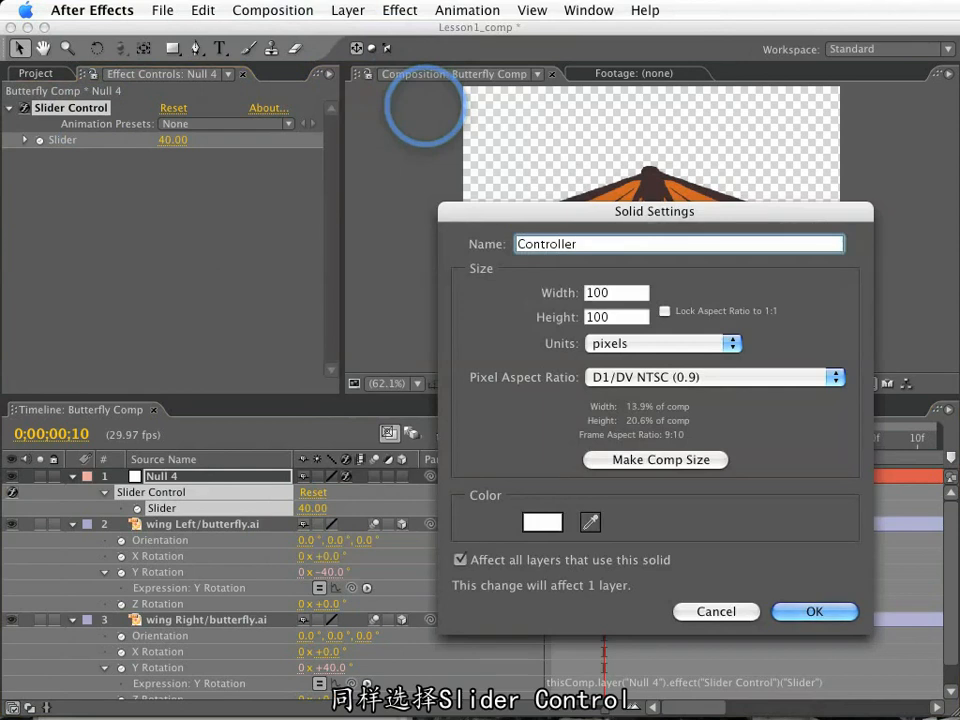
left_click(814, 612)
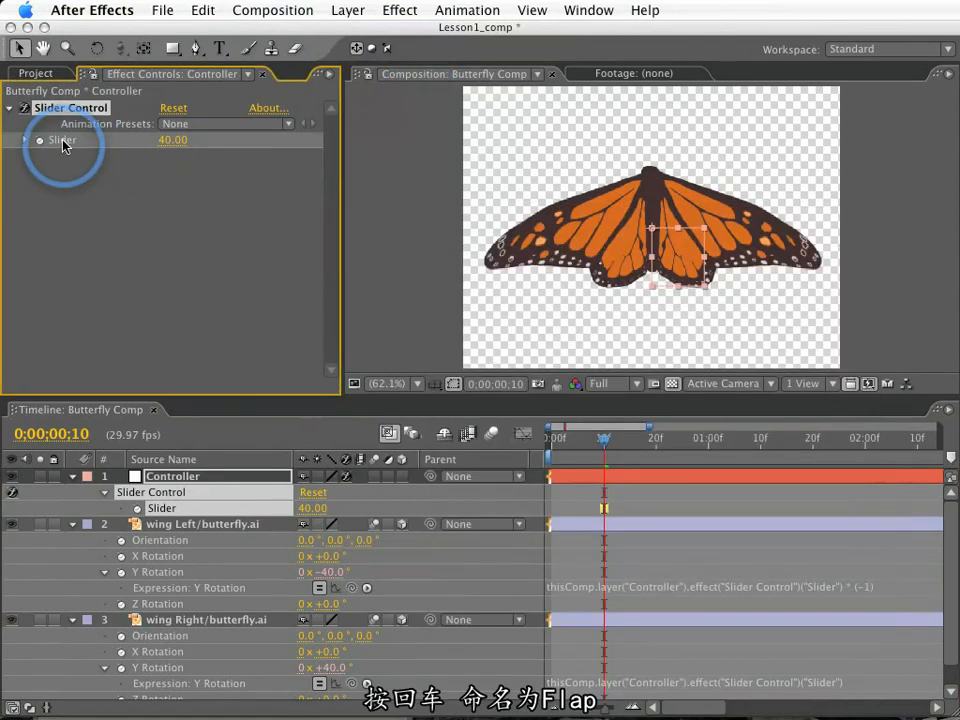
Step: Rename the slider effect to Flap and scrub its value to test the wings folding and opening
double_click(70, 108)
type("Flap")
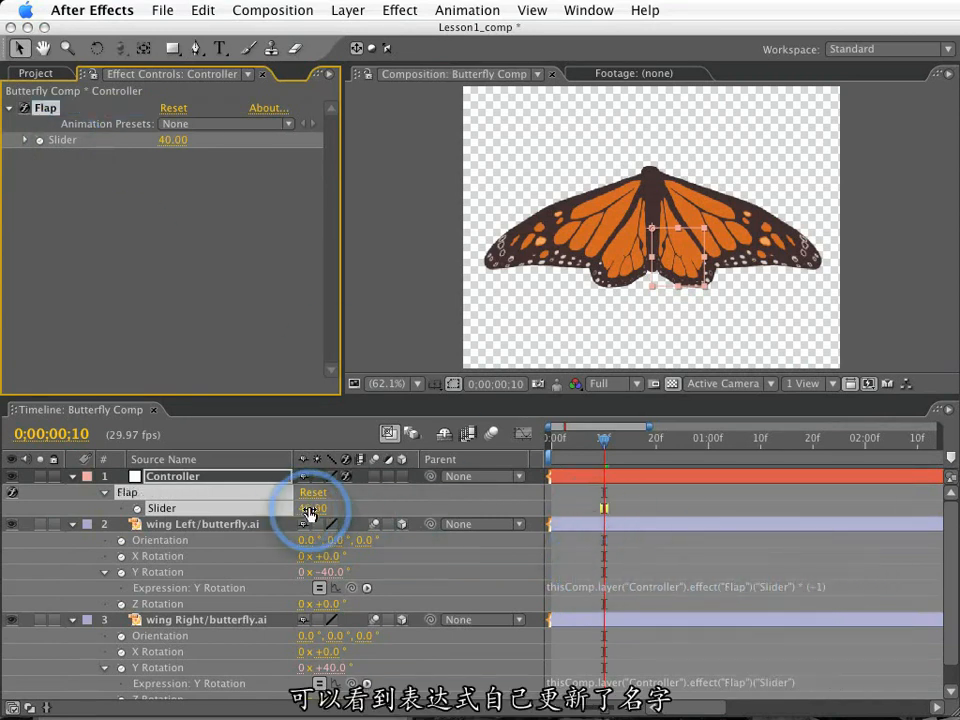
left_click_drag(312, 508, 320, 504)
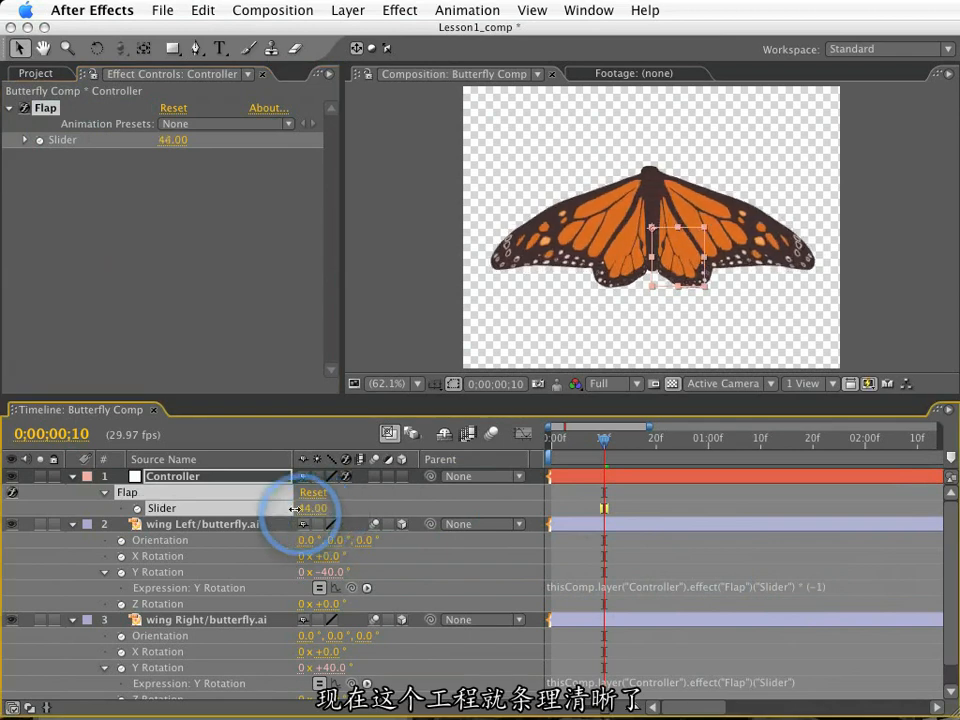
left_click_drag(320, 508, 304, 508)
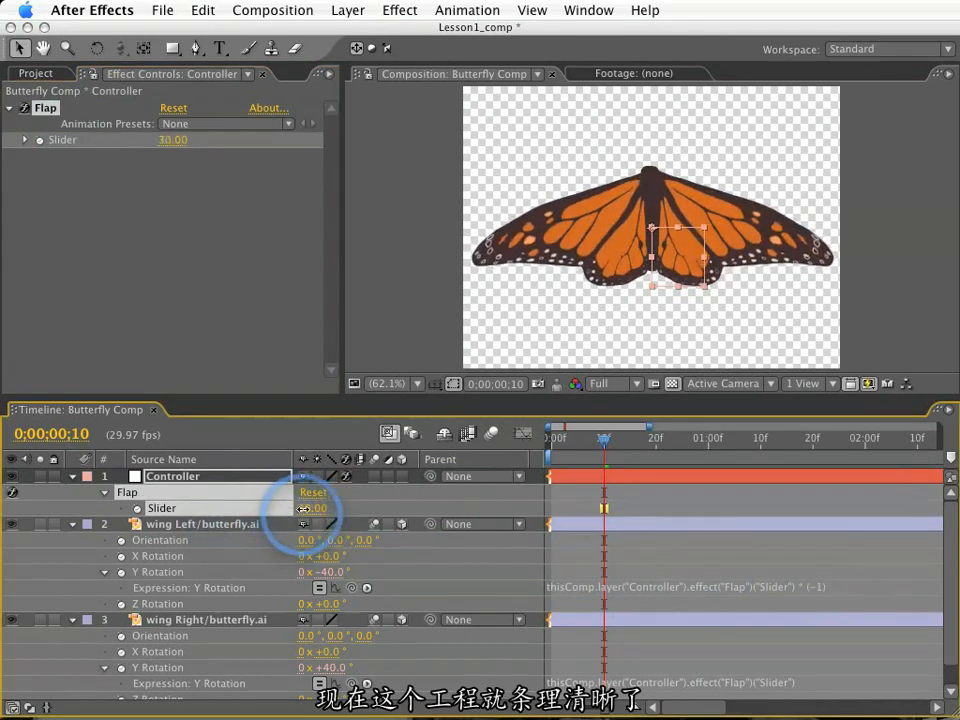
left_click_drag(330, 508, 310, 508)
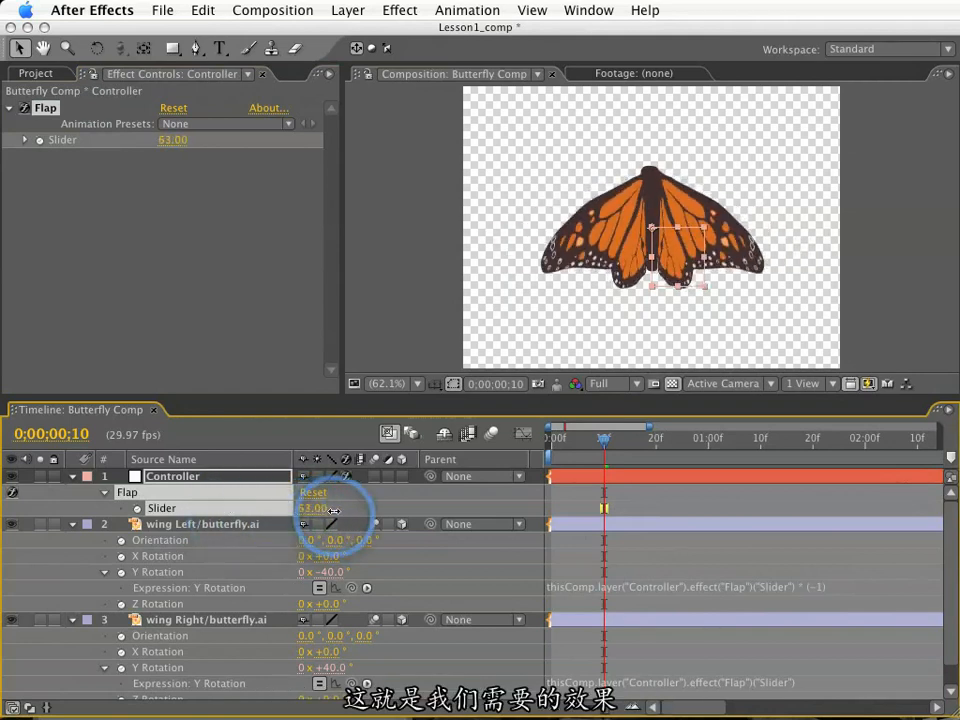
left_click_drag(336, 508, 290, 508)
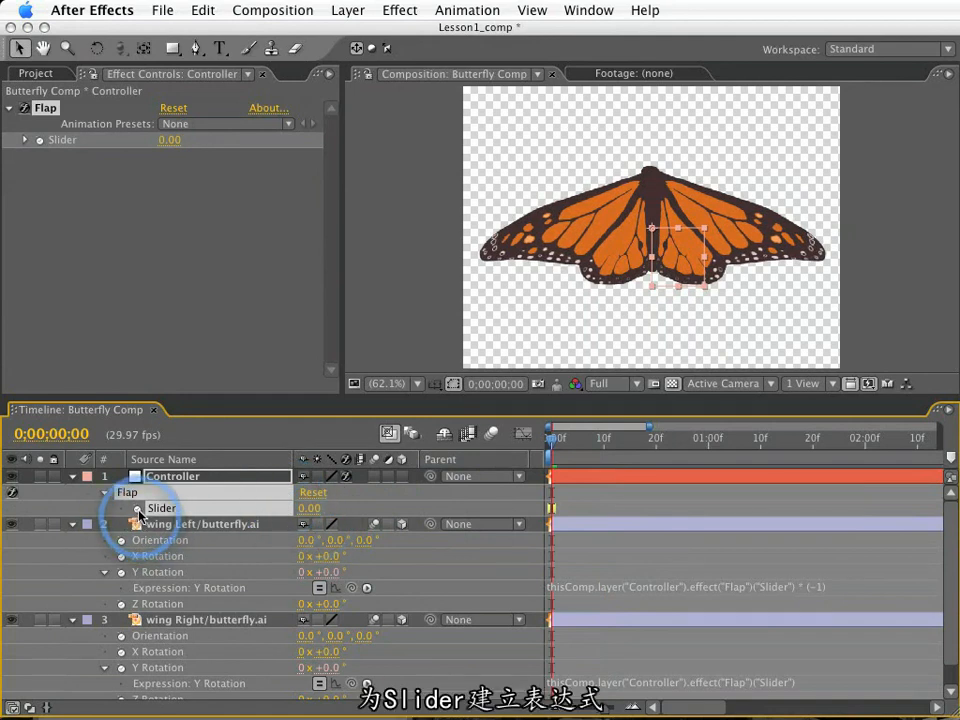
Step: Add a time-driven expression to the Flap slider's stopwatch
left_click(138, 524)
type("time")
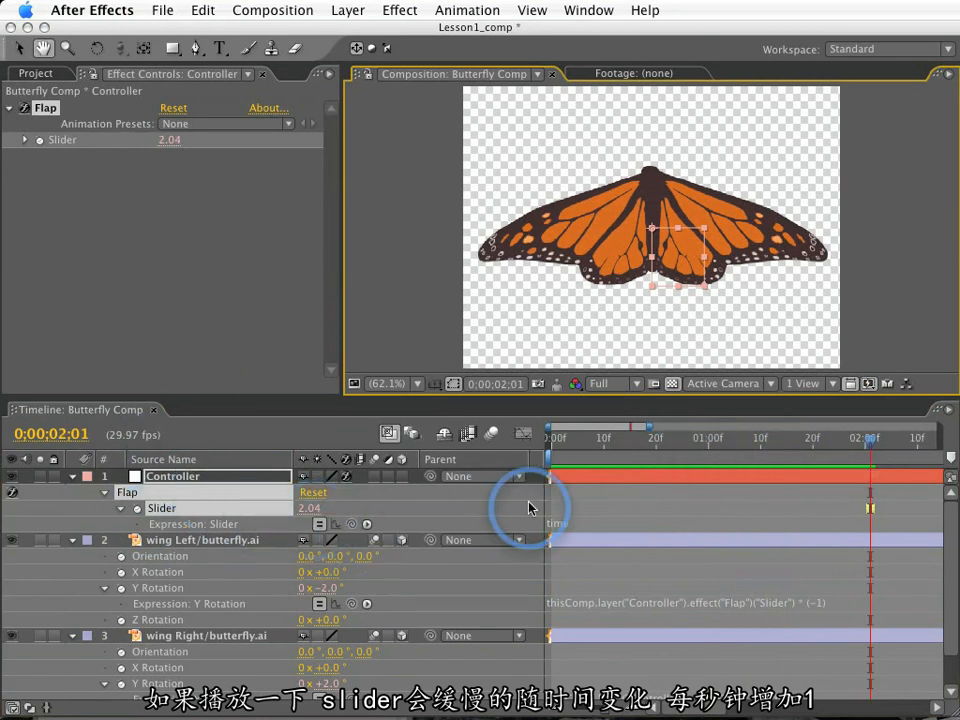
mouse_move(596, 530)
type(" * 100")
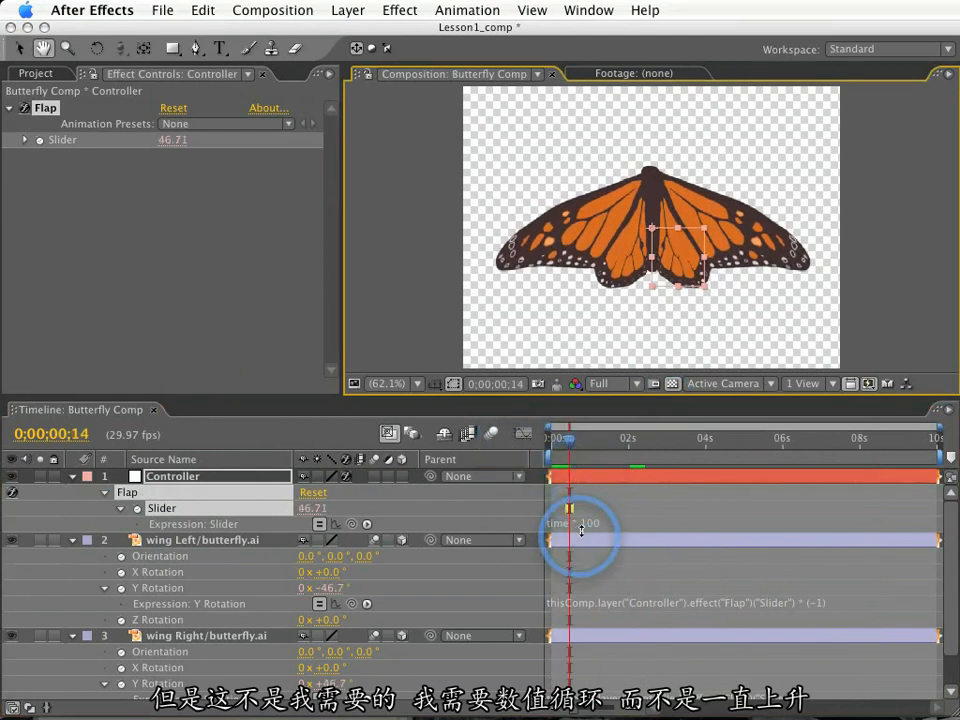
mouse_move(694, 524)
type("Math.sin(")
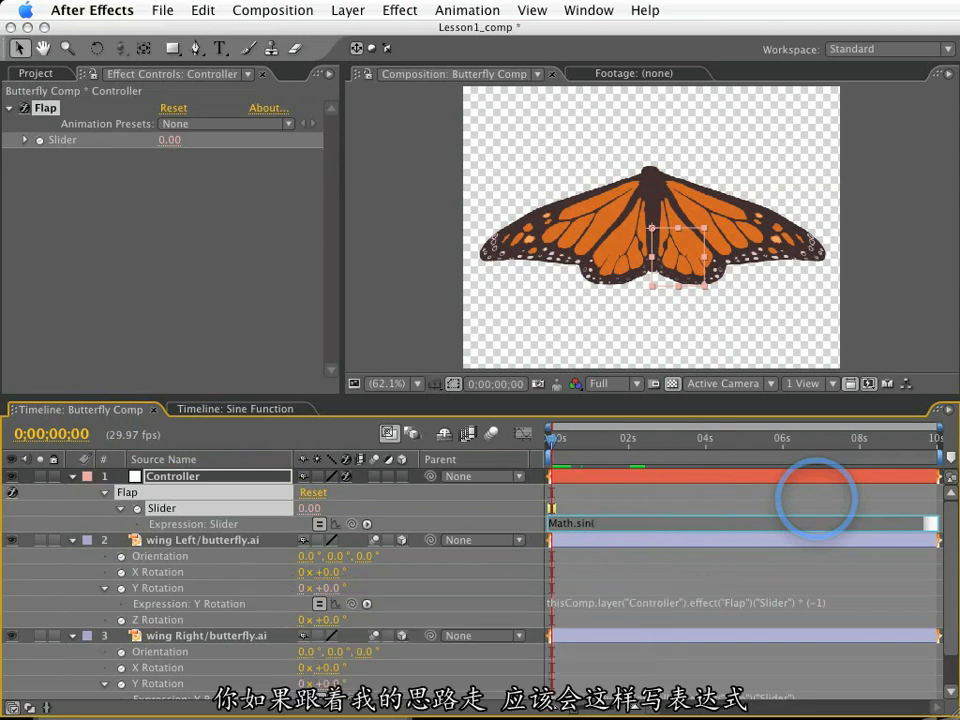
Step: Finish the Flap expression as Math.sin(time * 3) * 80 and commit it
type("tim")
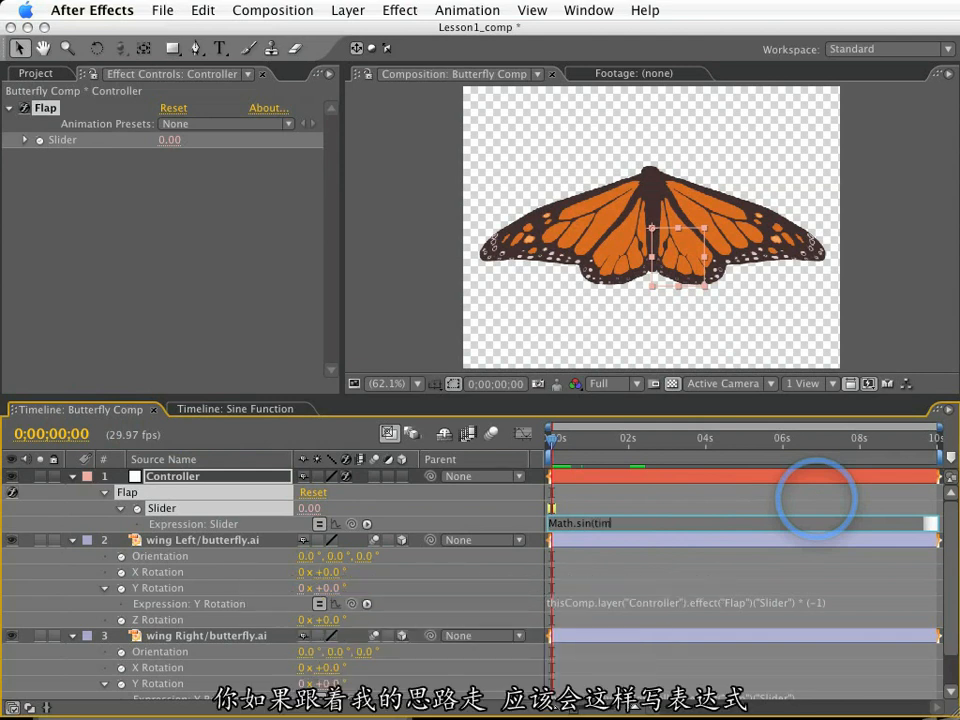
type("e")
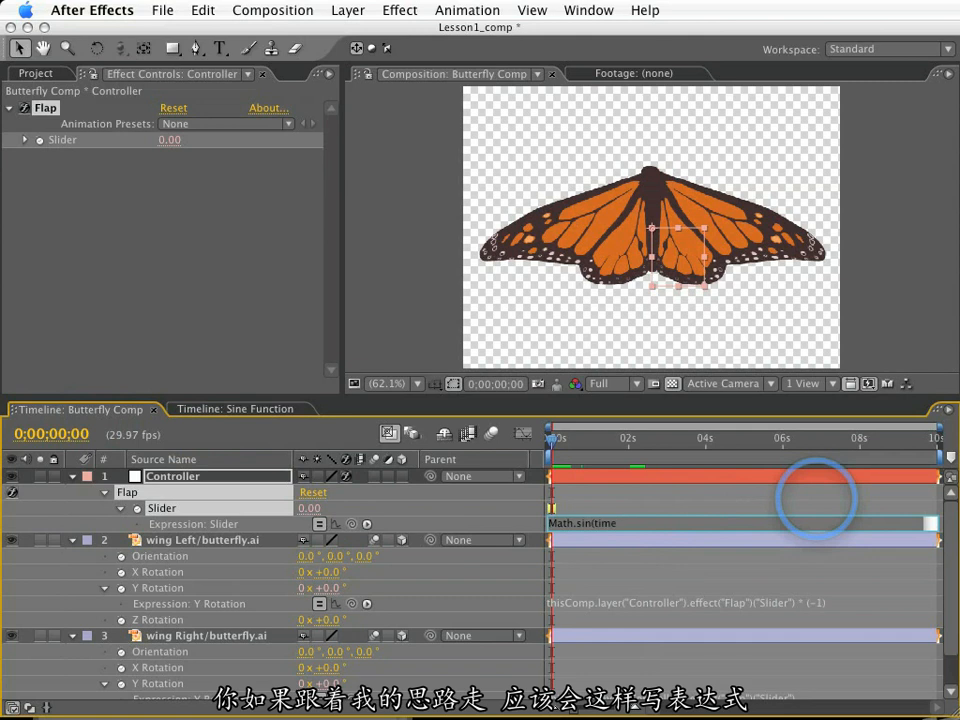
mouse_move(836, 460)
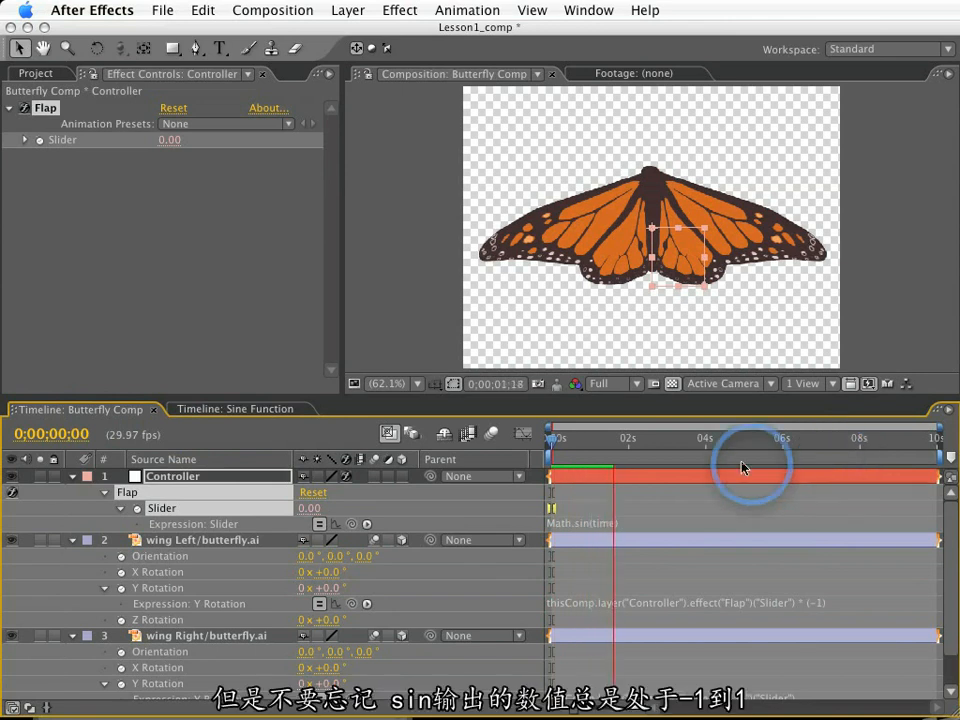
left_click(630, 436)
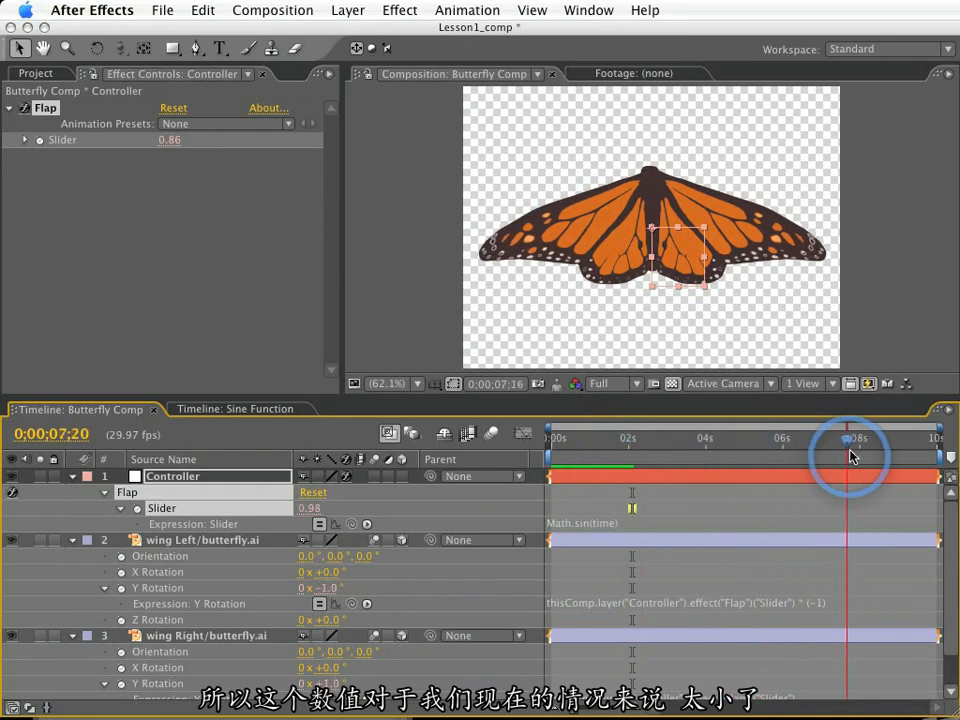
Step: Scrub through the timeline to watch the Flap values oscillate, then return to the first frame
left_click_drag(850, 456, 796, 456)
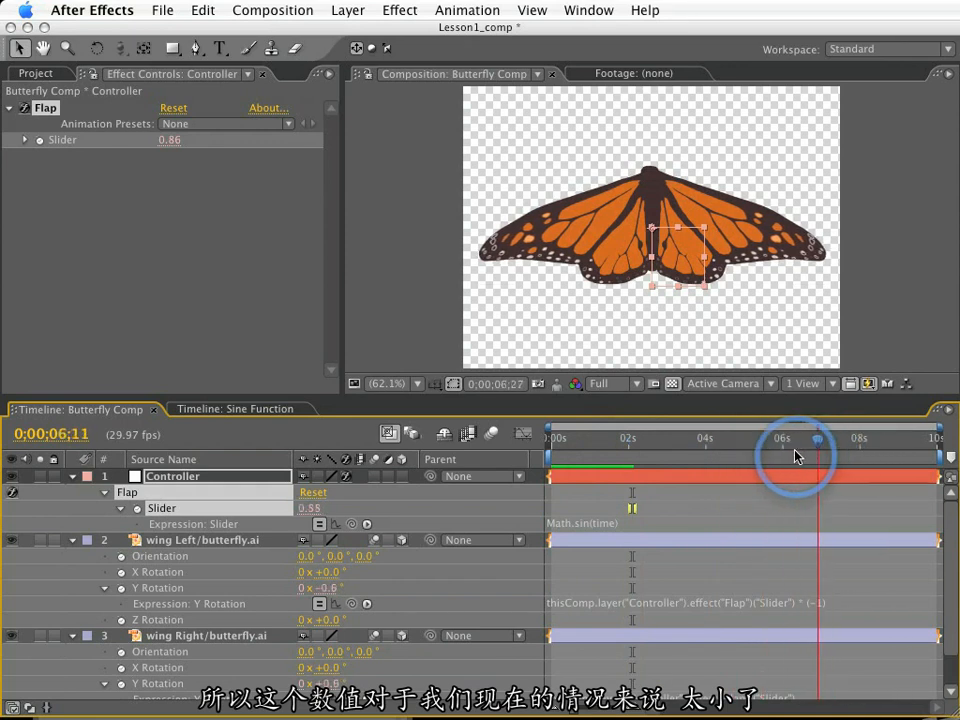
left_click_drag(796, 456, 616, 456)
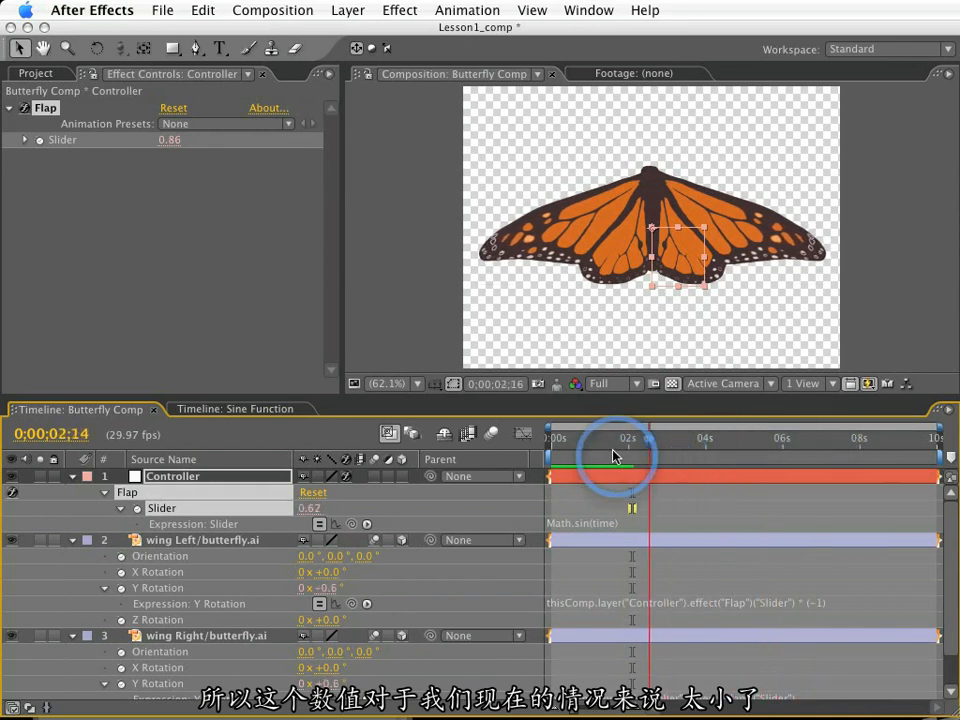
left_click_drag(628, 436, 550, 436)
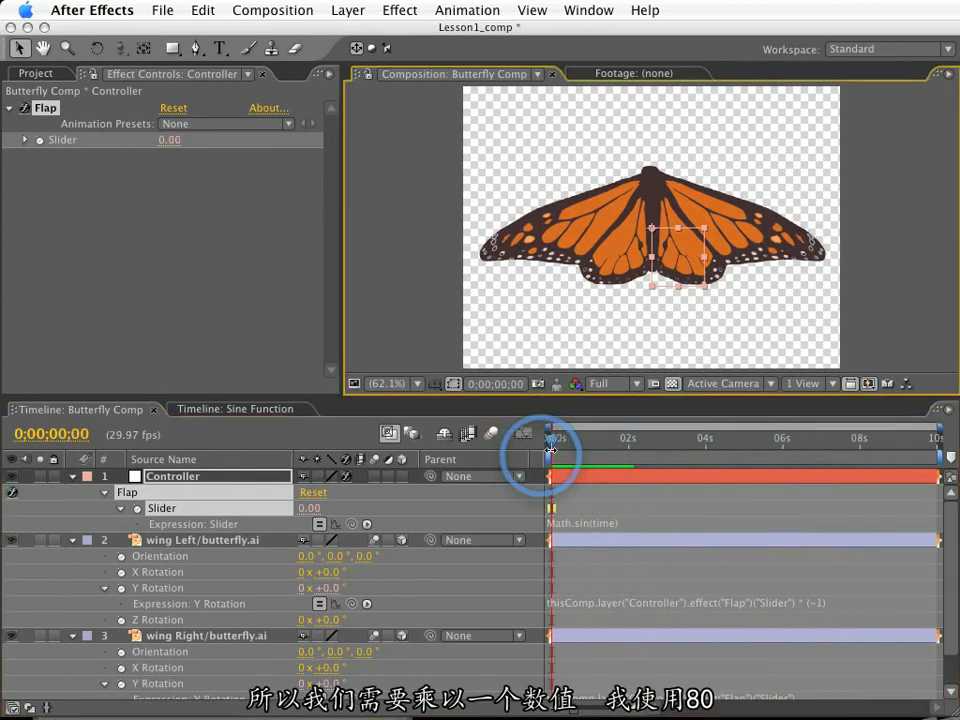
left_click(690, 524)
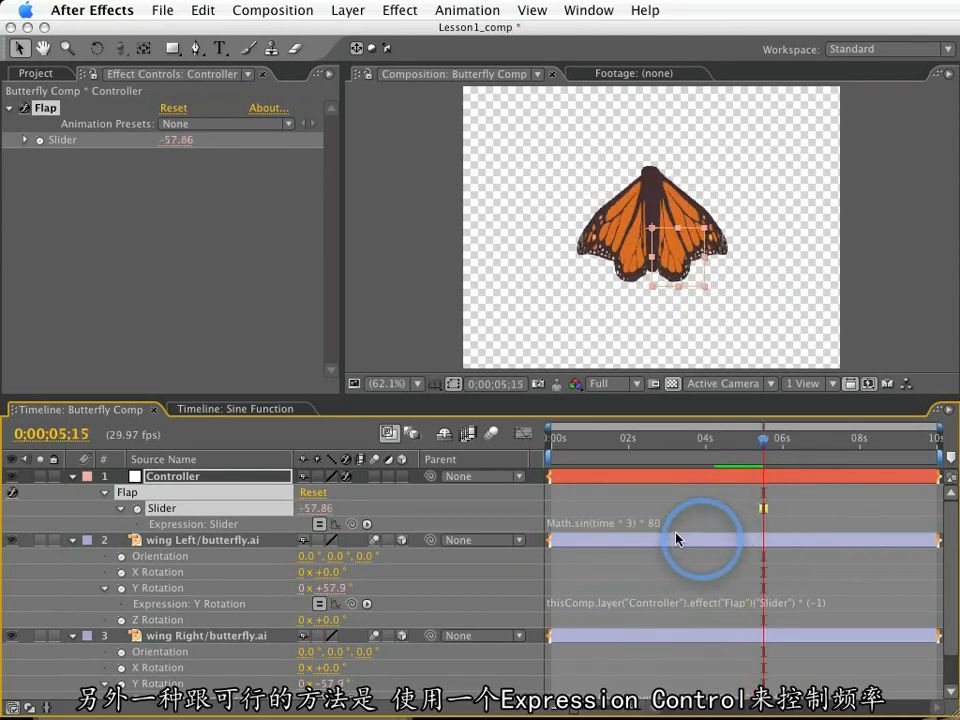
Step: Add a Speed slider to Controller and use effect("Speed")("Slider") as the sine frequency
left_click(400, 10)
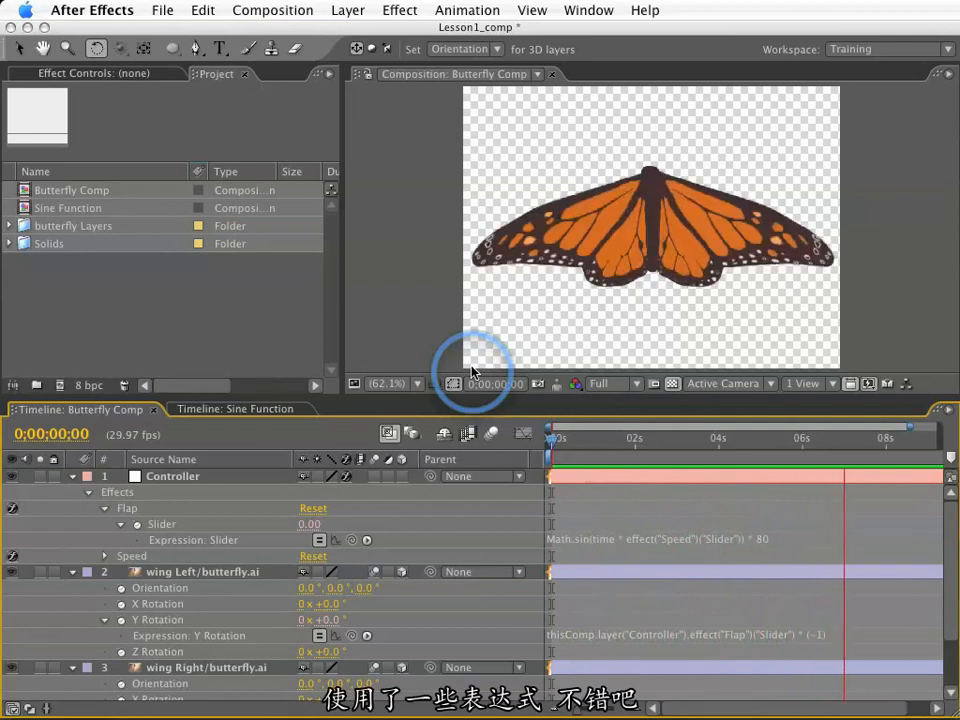
Step: Create a 720×486, five-second composition named Main and drop Butterfly Comp into it
left_click(272, 12)
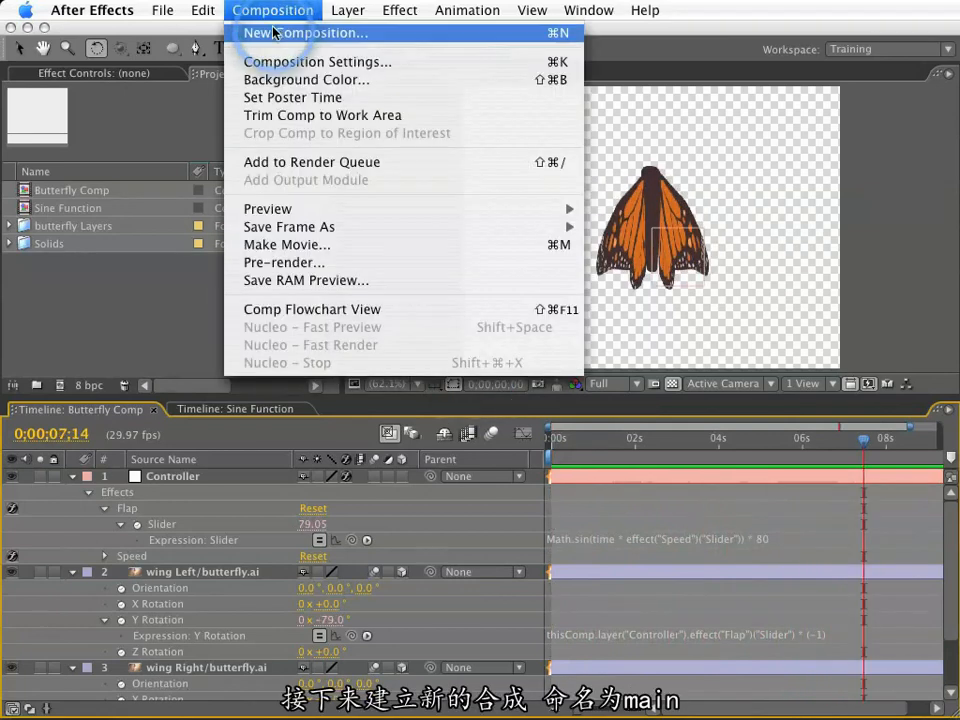
left_click(308, 32)
type("Main")
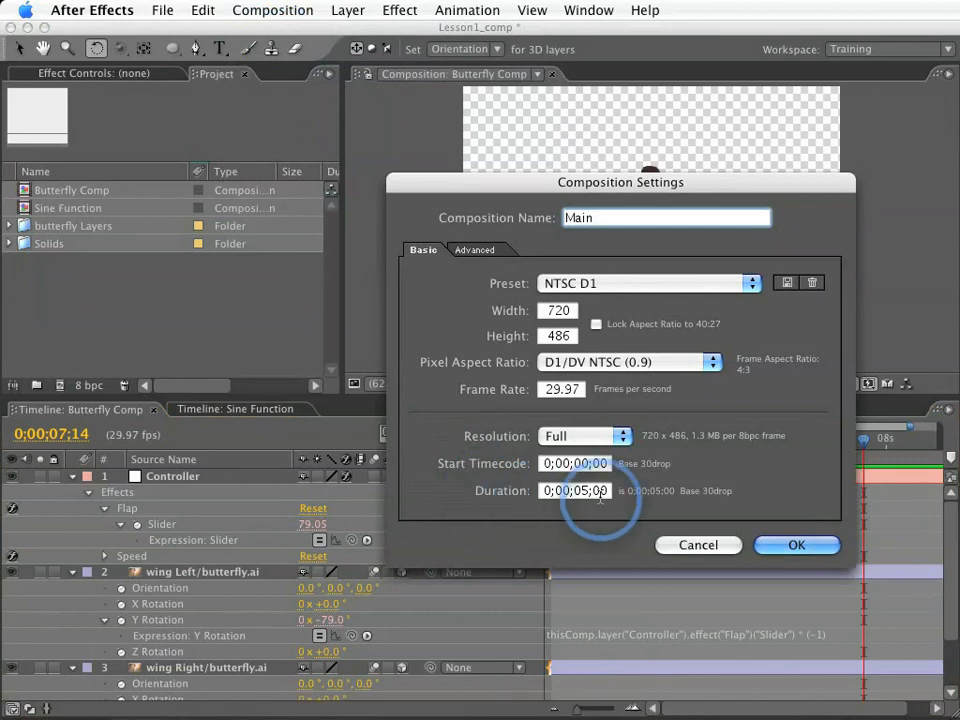
left_click(796, 544)
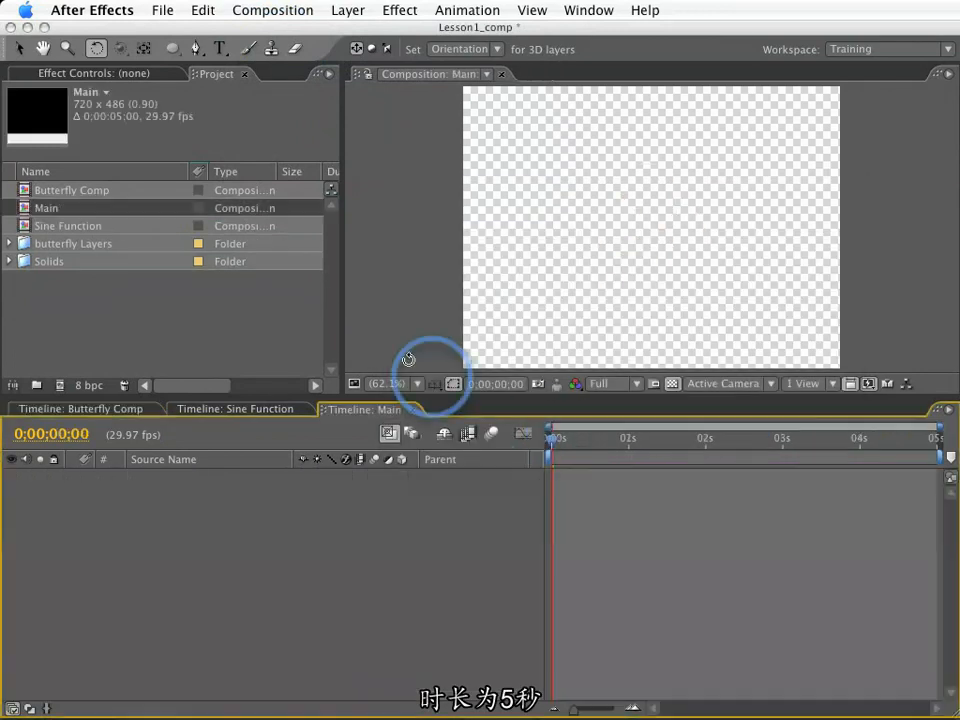
left_click_drag(72, 190, 300, 510)
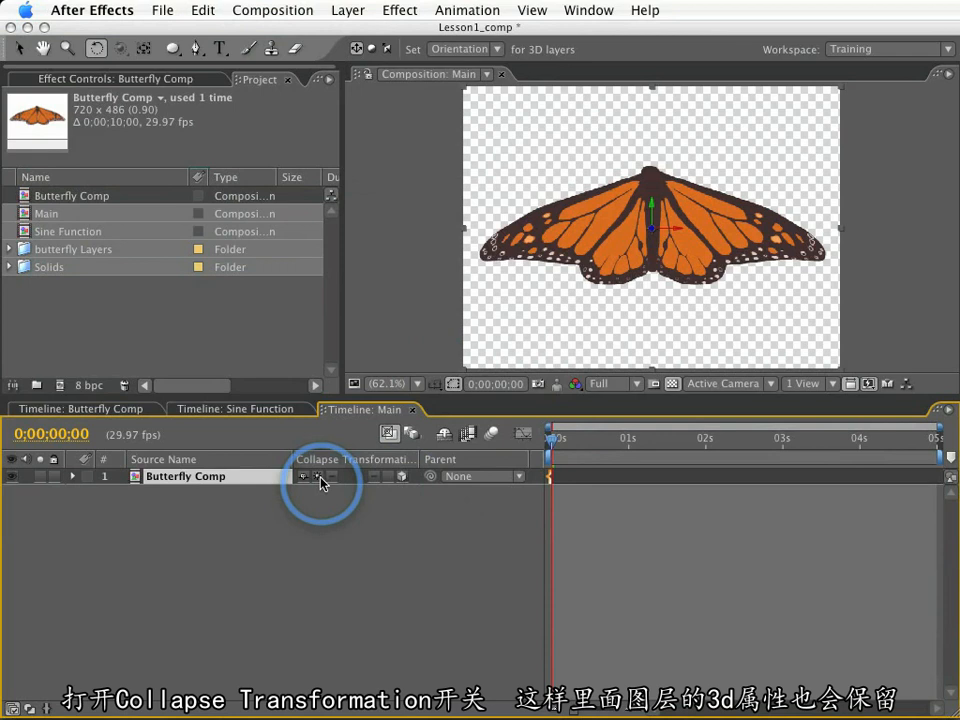
Step: Enable Collapse Transformations on the Butterfly Comp layer in Main and scale it down
left_click(312, 476)
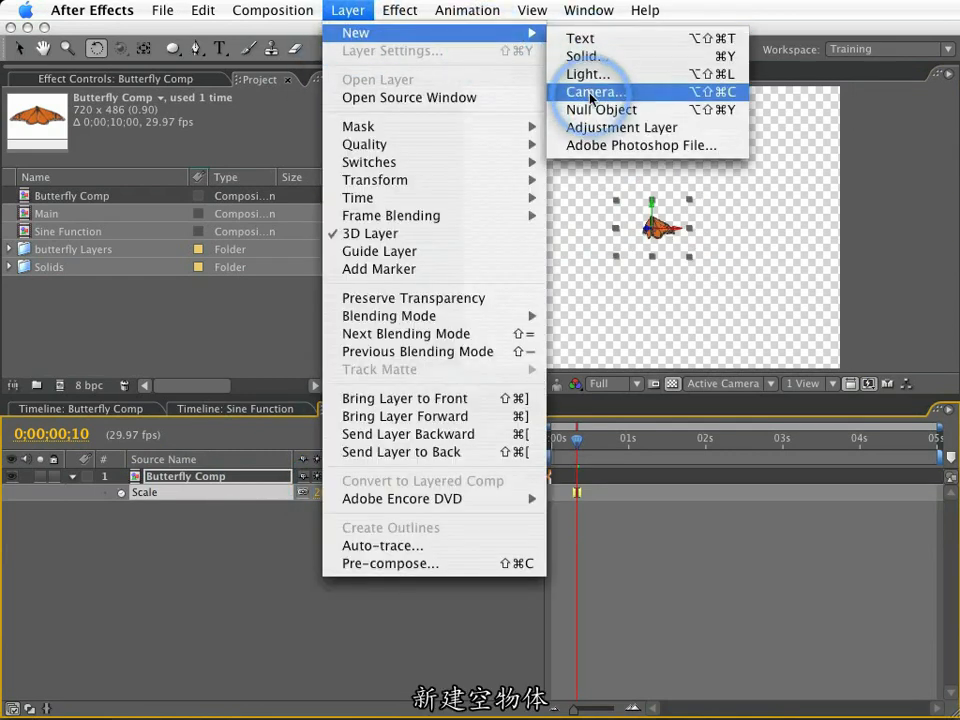
Step: Add a 3D Null 8 with keyframed Position and link Butterfly Comp's Position to it
left_click(602, 108)
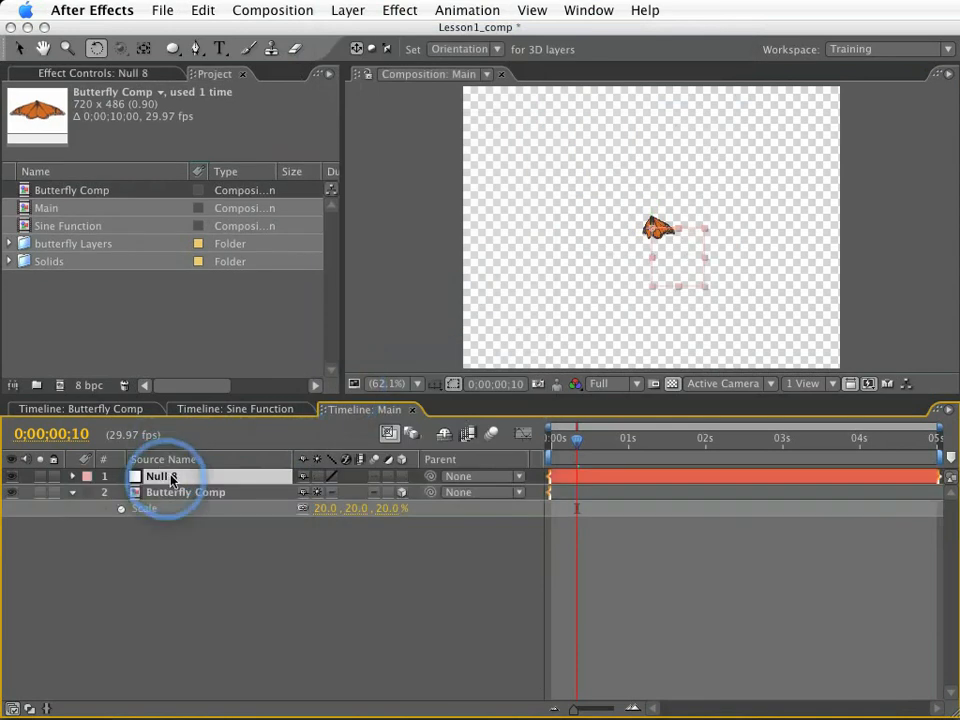
left_click(184, 492)
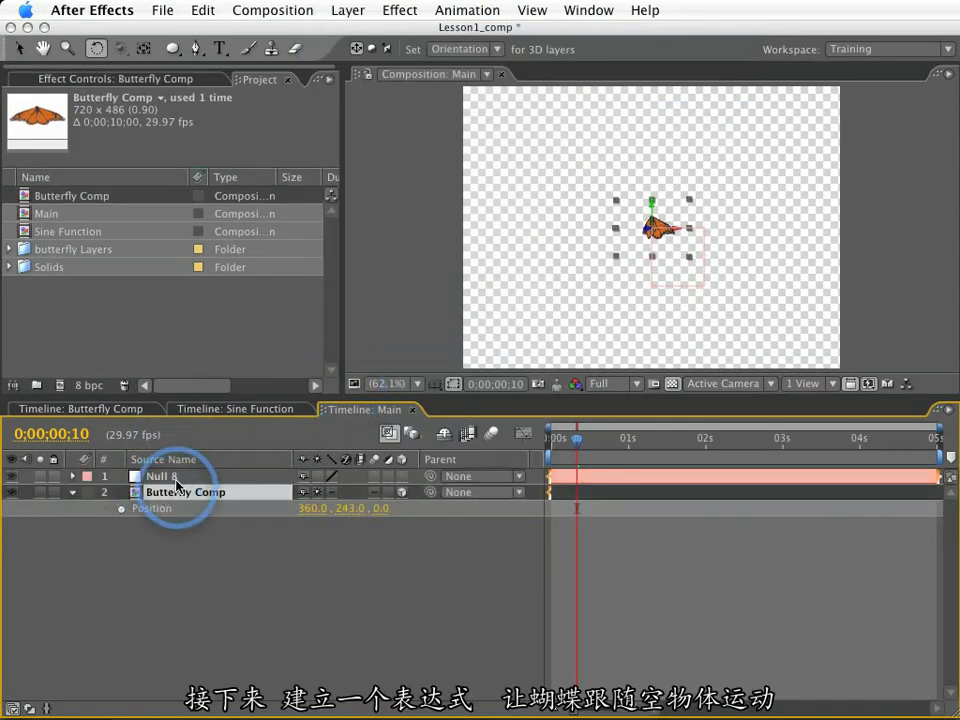
left_click(160, 476)
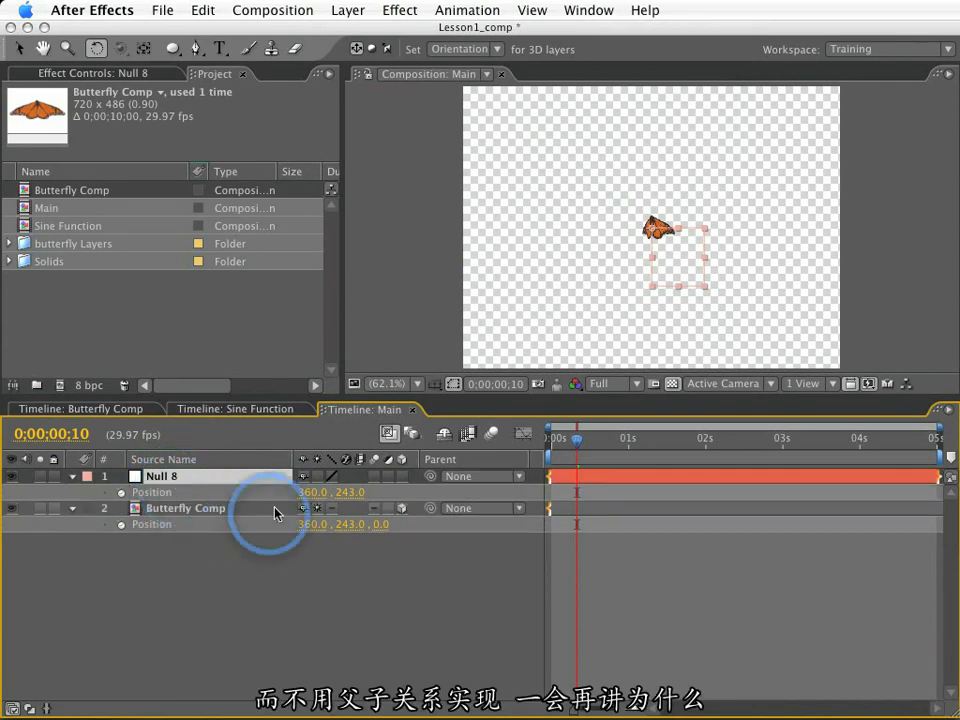
mouse_move(416, 572)
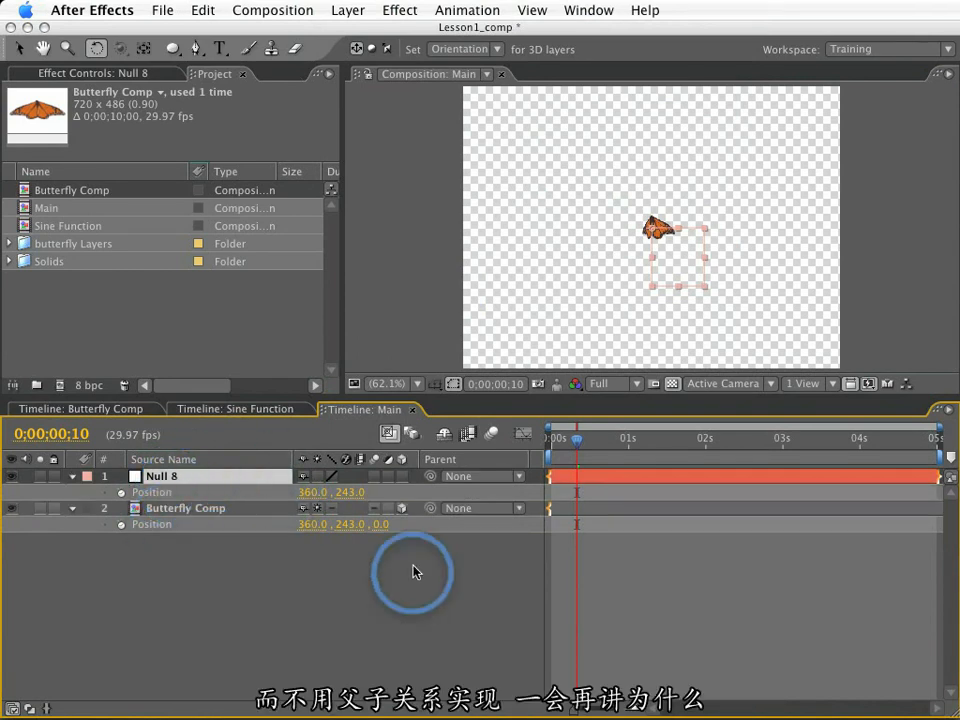
mouse_move(478, 536)
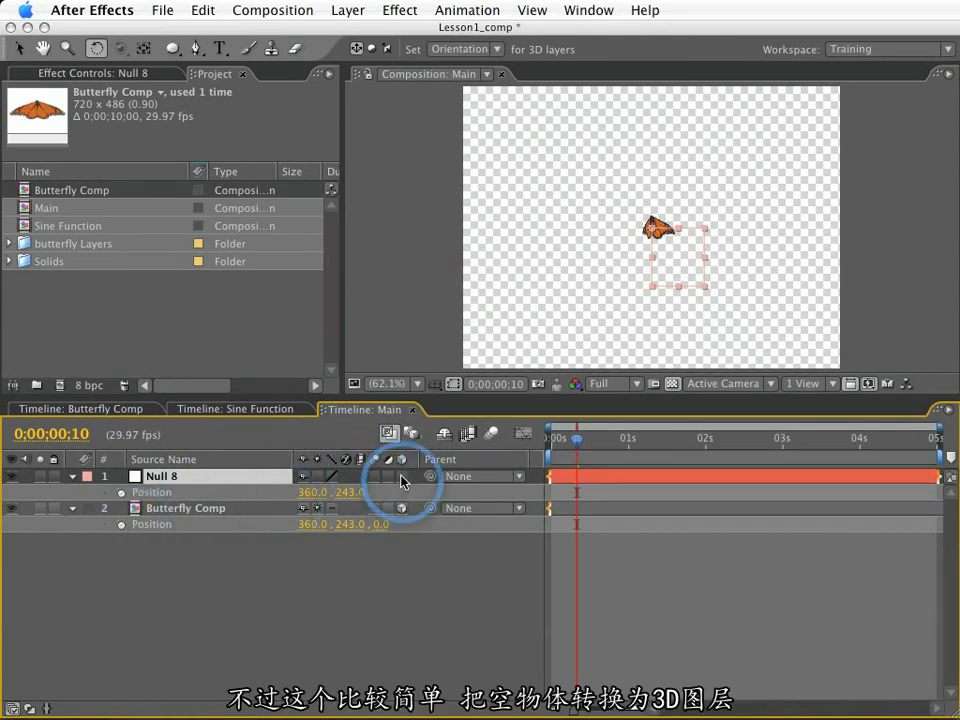
left_click(388, 476)
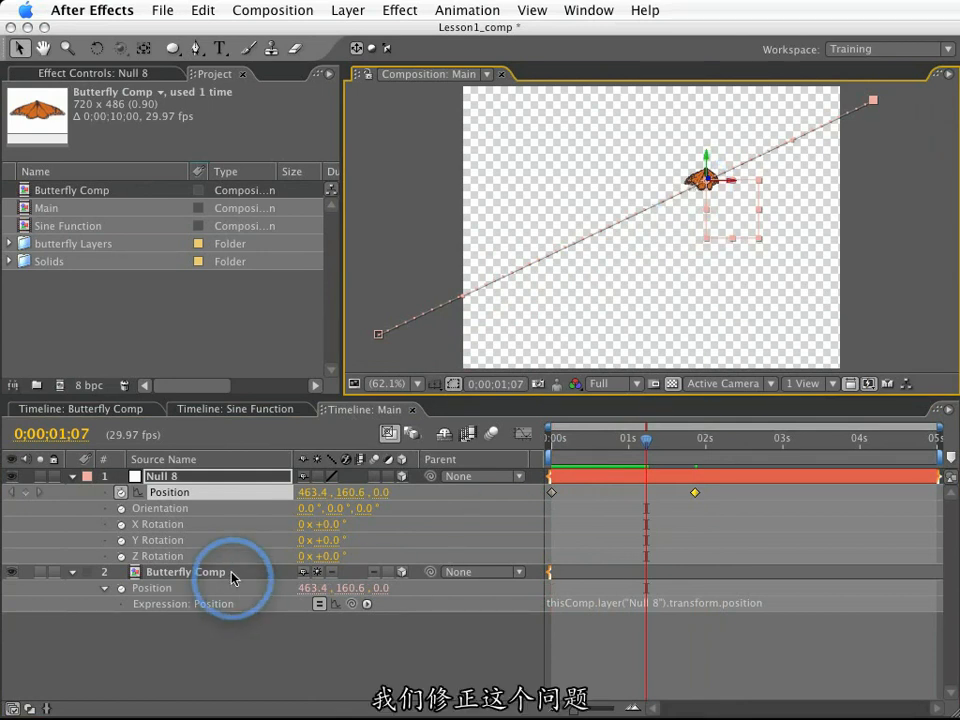
Step: Set Butterfly Comp to Auto-Orient Along Path and its Orientation X to 270
right_click(184, 572)
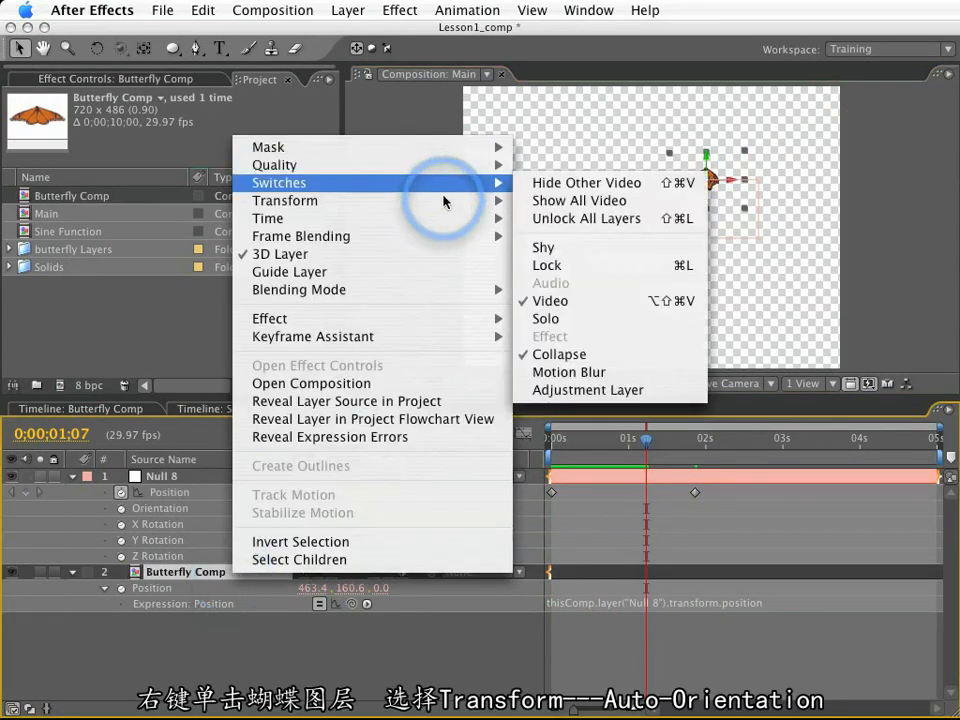
mouse_move(284, 200)
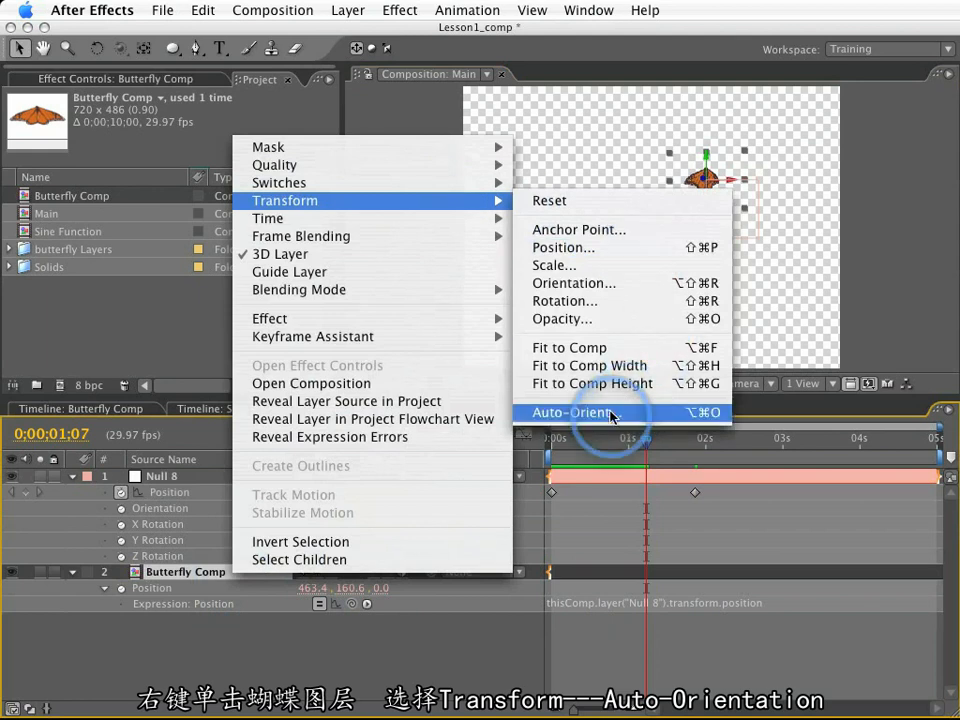
left_click(570, 412)
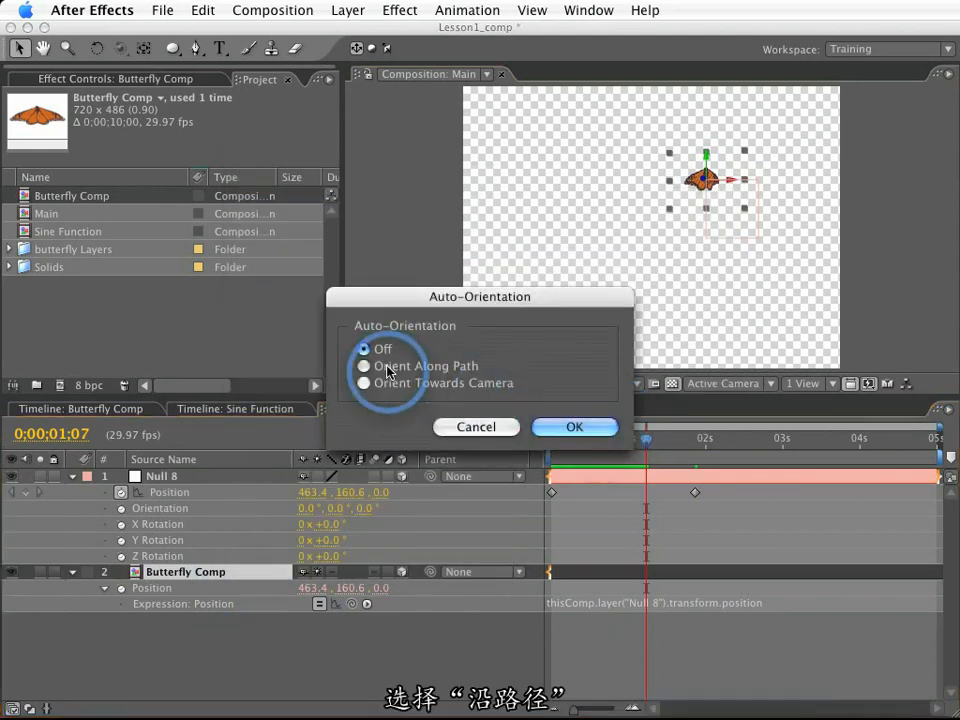
left_click(574, 428)
type("27")
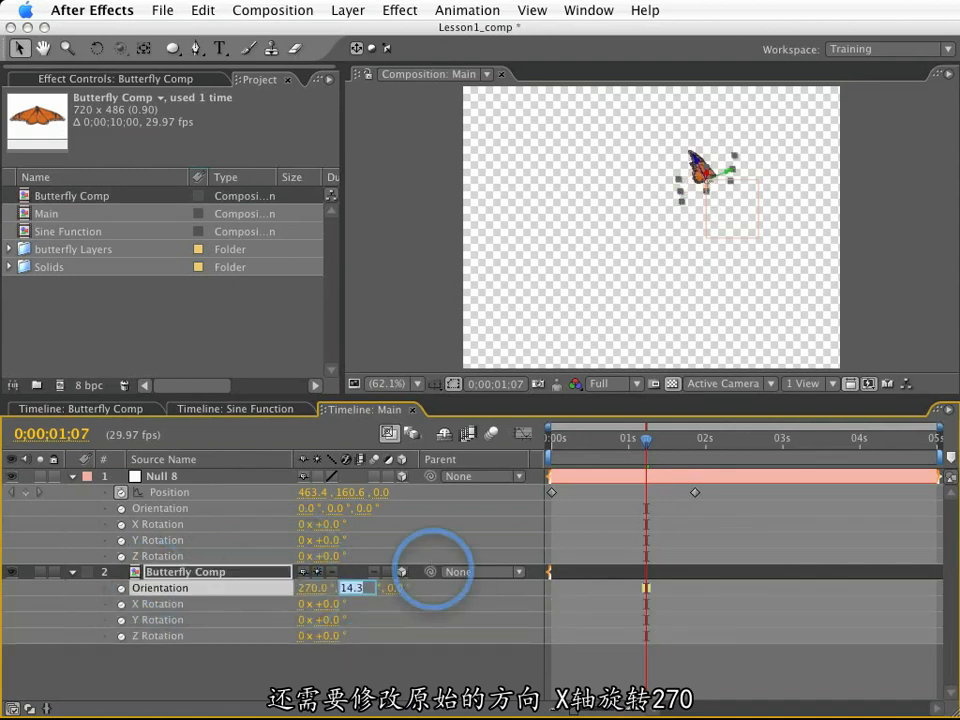
type("0.0")
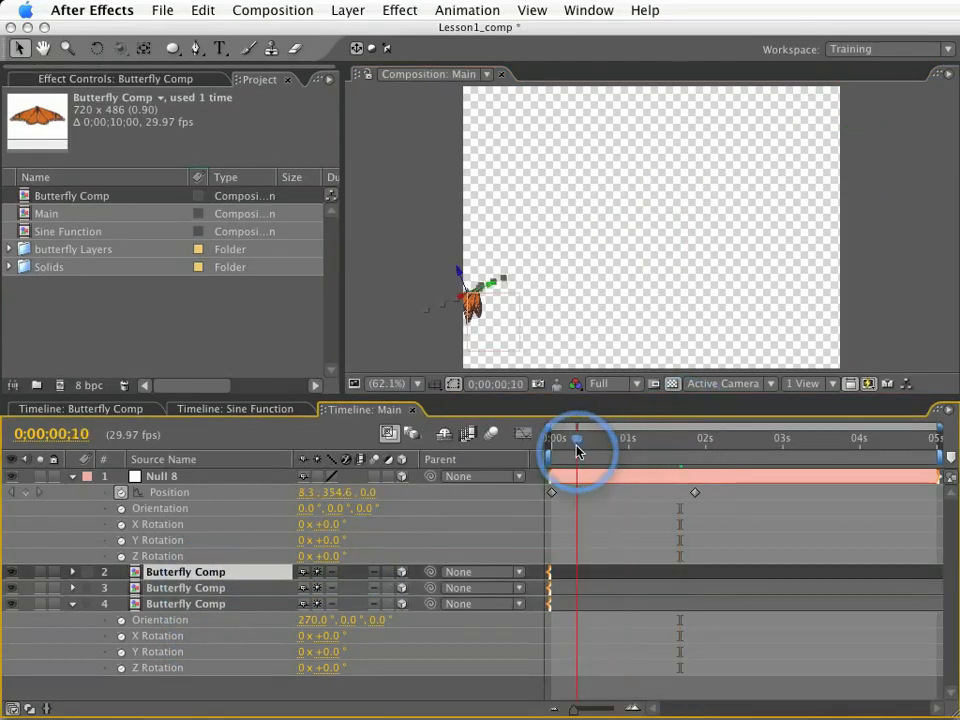
left_click_drag(578, 438, 584, 438)
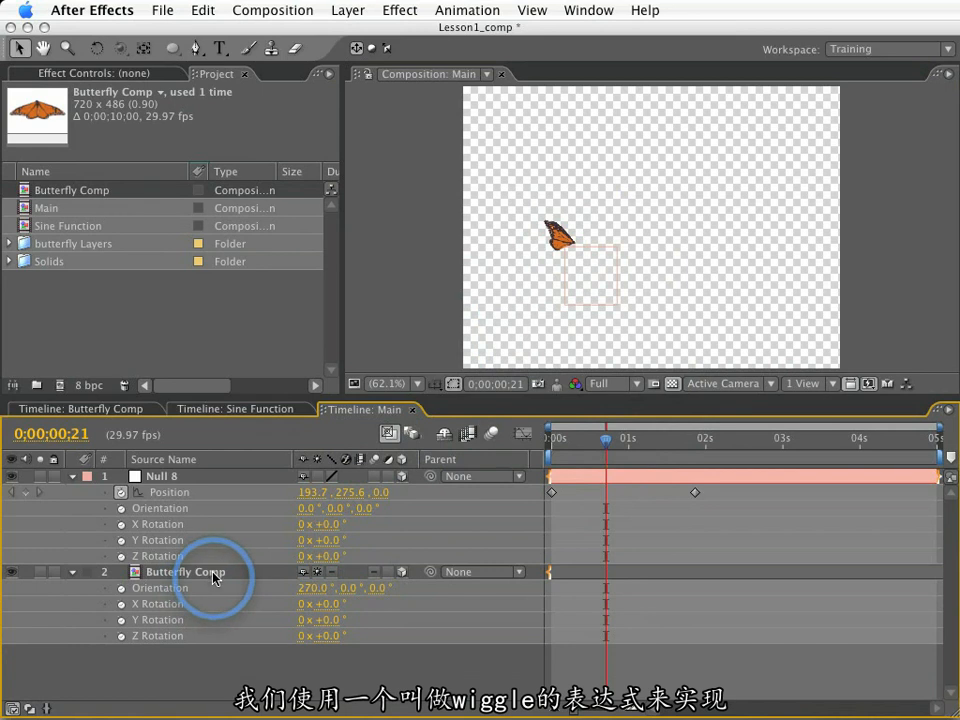
Step: Append + wiggle(1, 100) to Butterfly Comp's null-following Position expression
left_click(184, 572)
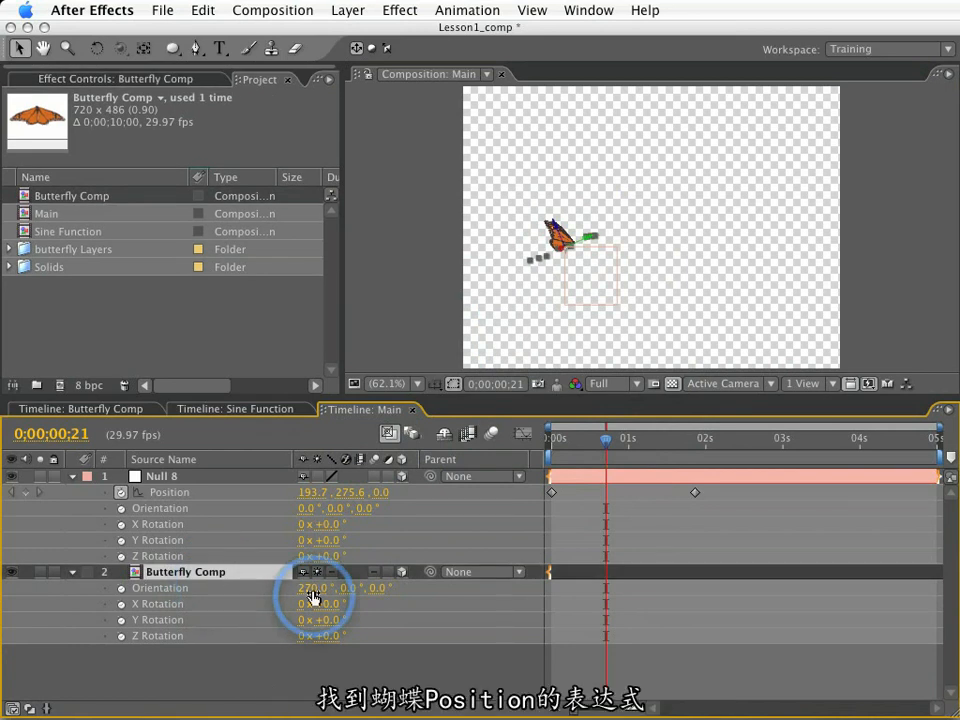
left_click(72, 572)
type("thisComp.layer(\"Null 8\").transform.position +")
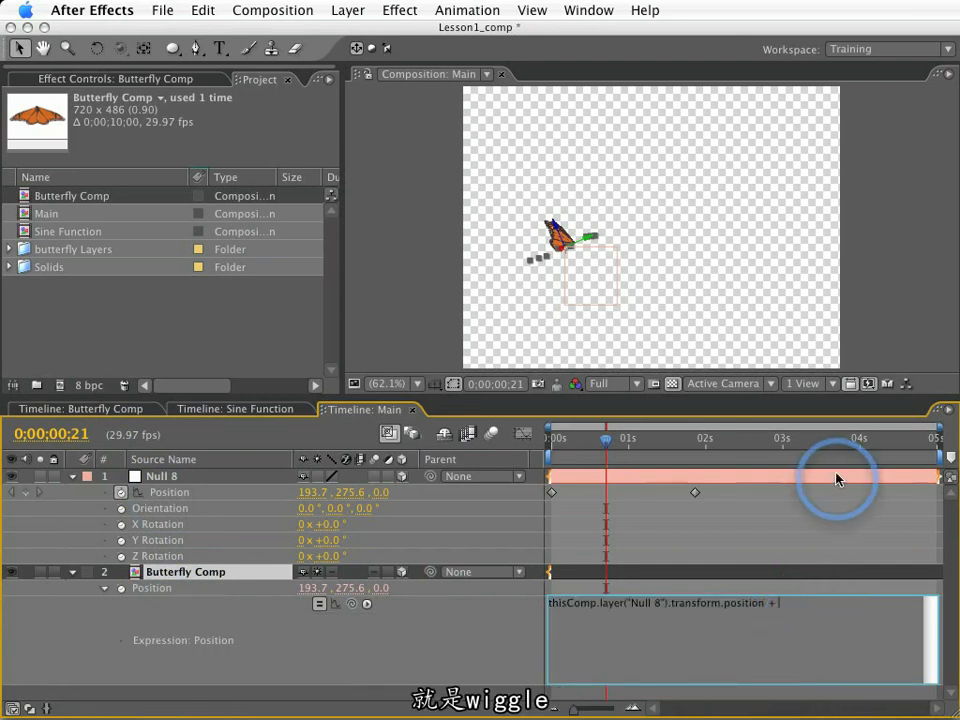
type("wiggle(")
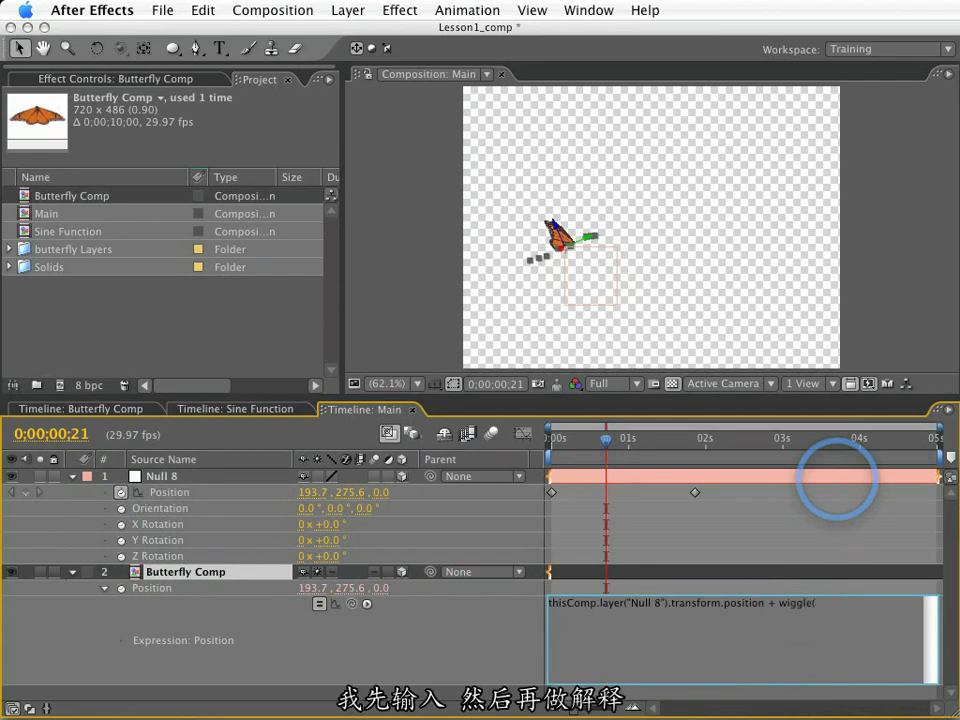
type("1")
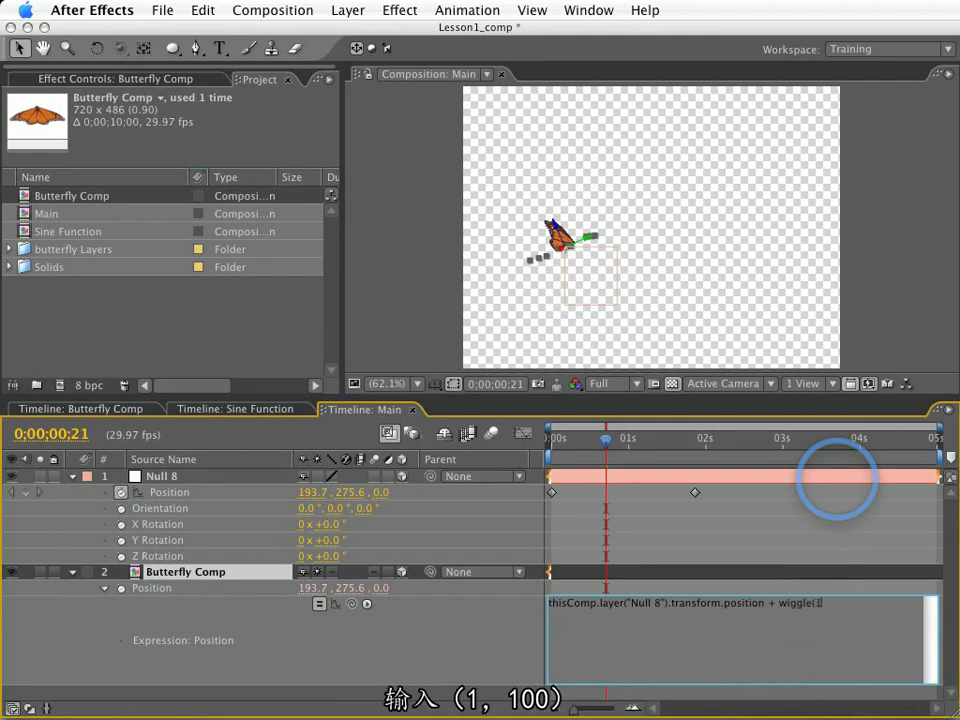
type(", 100)")
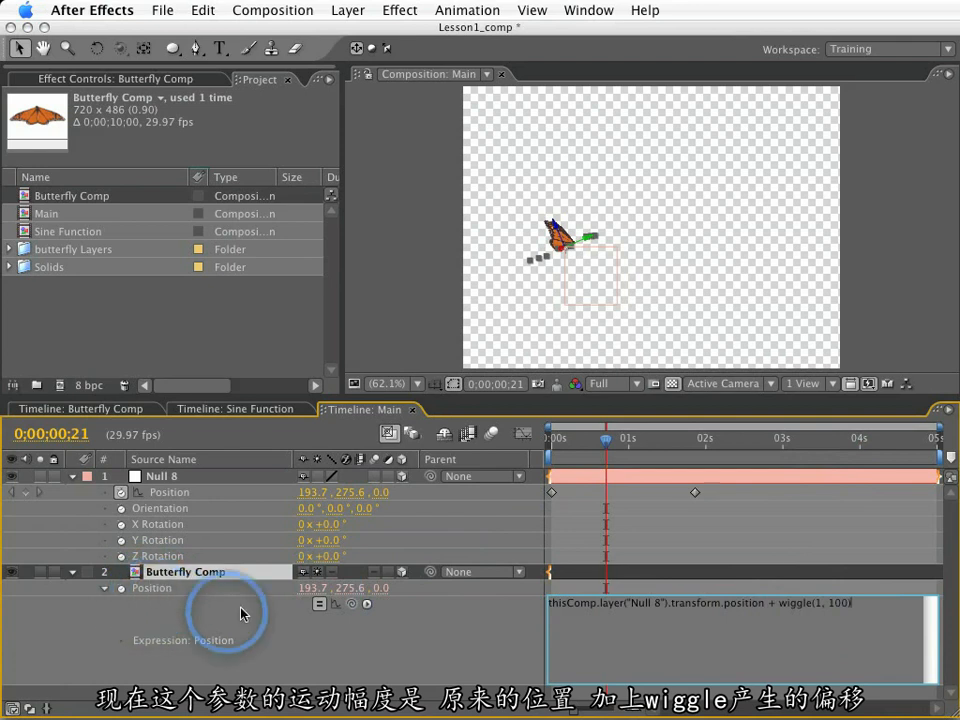
mouse_move(820, 600)
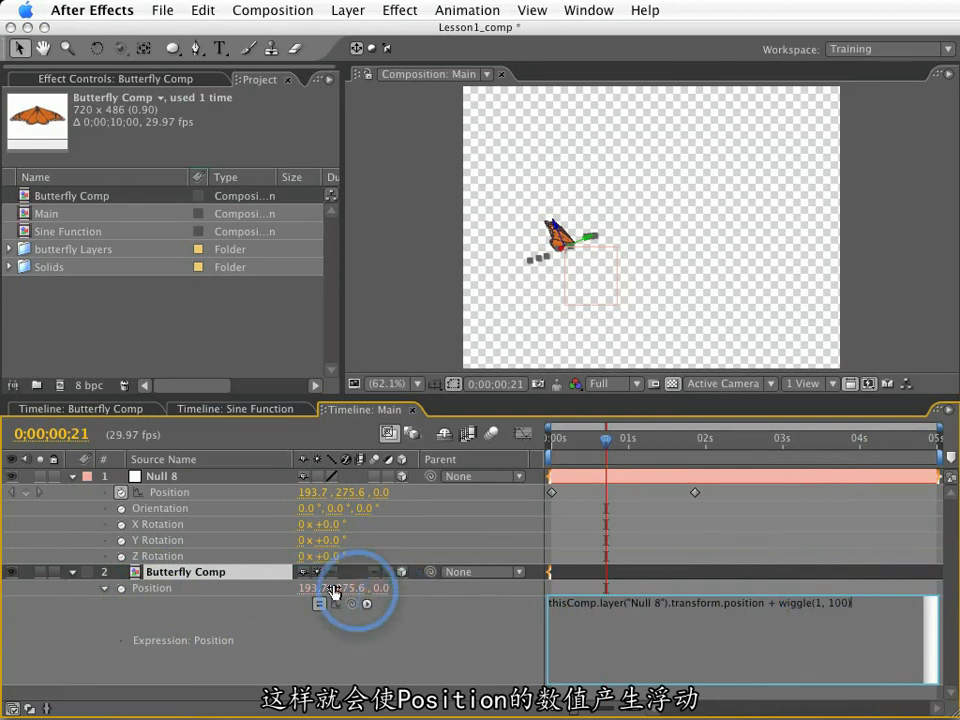
mouse_move(456, 628)
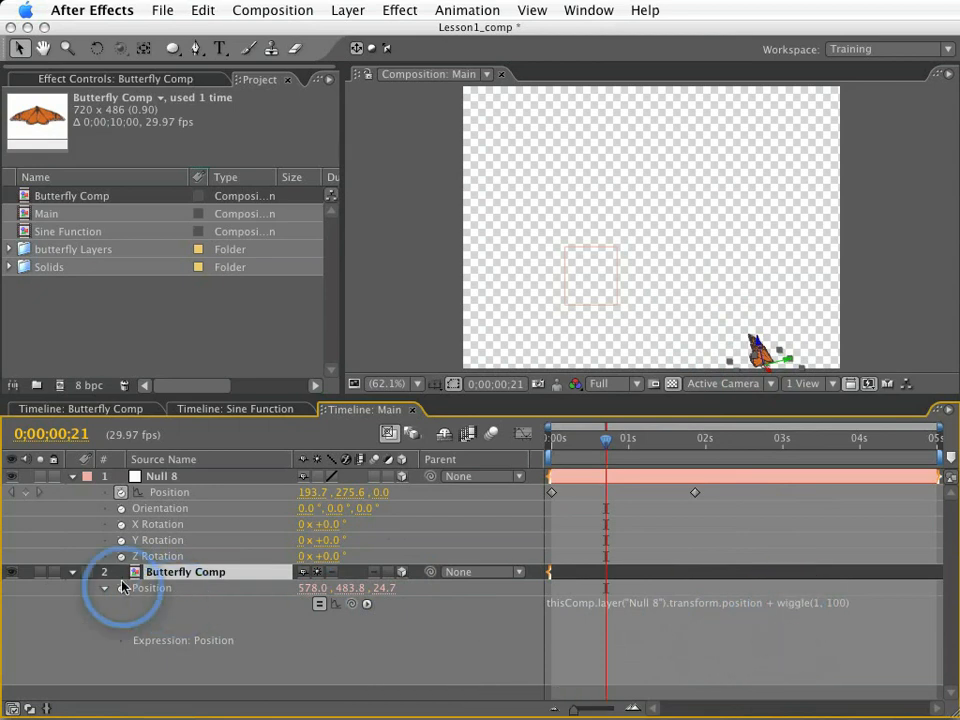
mouse_move(624, 590)
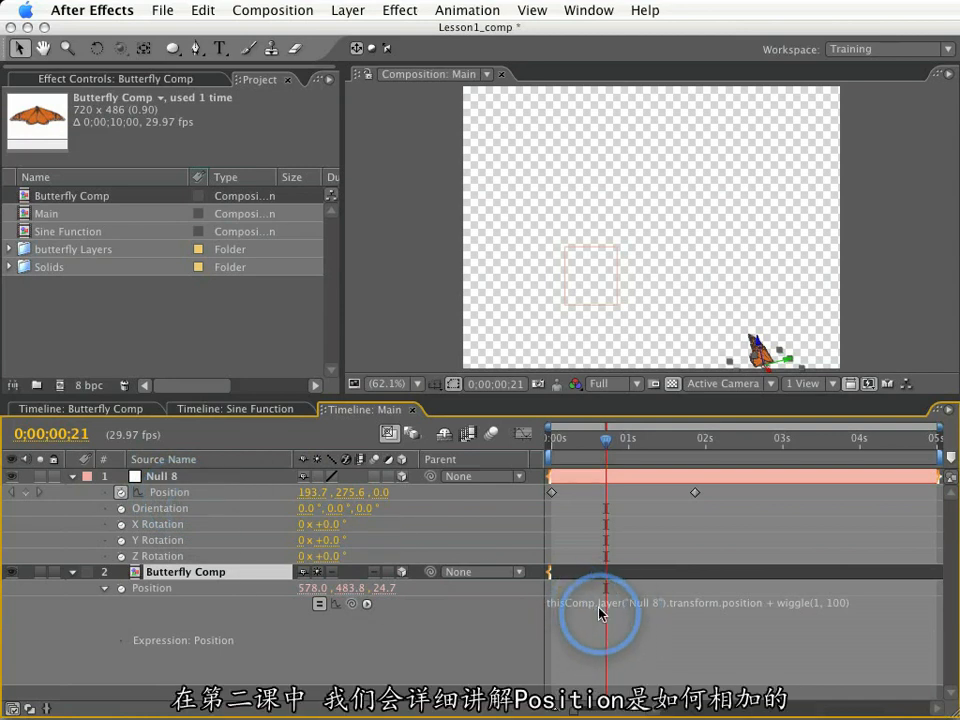
mouse_move(650, 604)
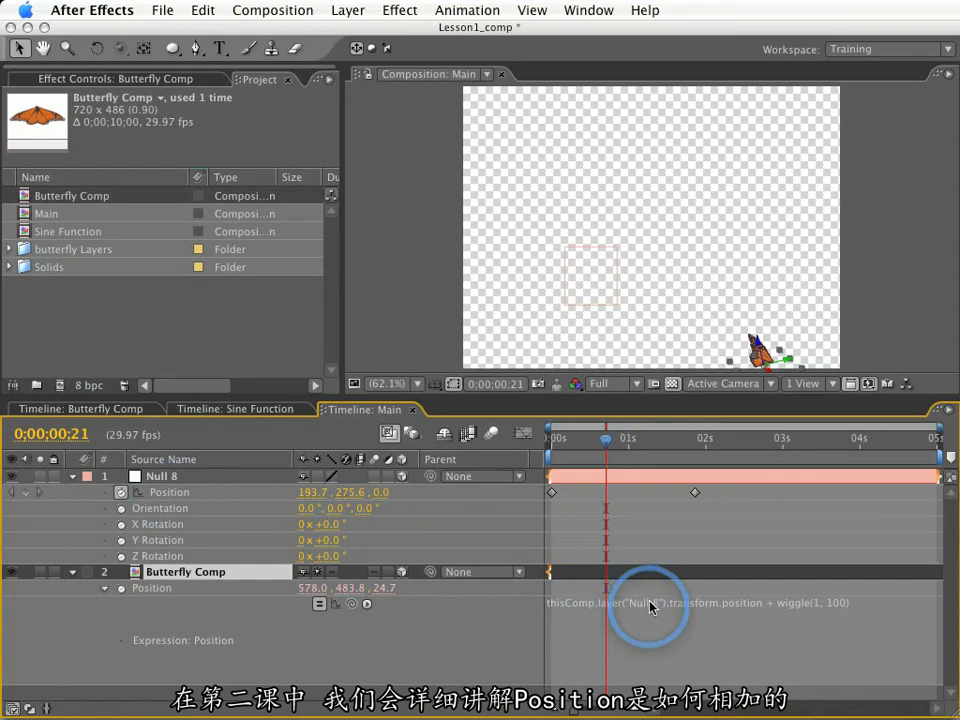
mouse_move(776, 604)
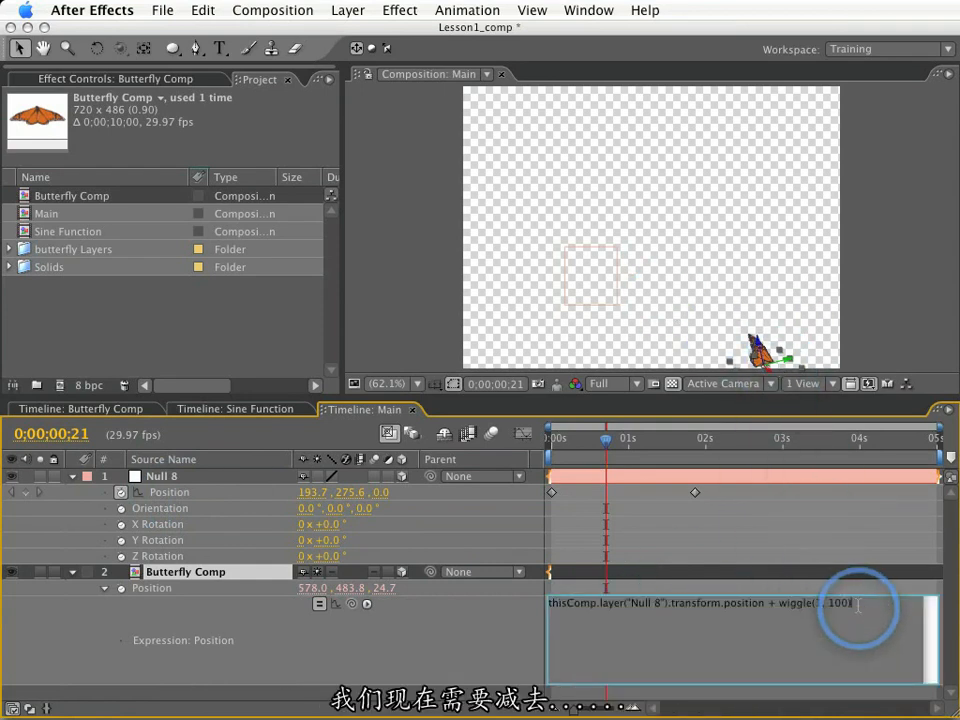
Step: Extend the Position expression with - position so the butterfly wiggles around Null 8
type("1")
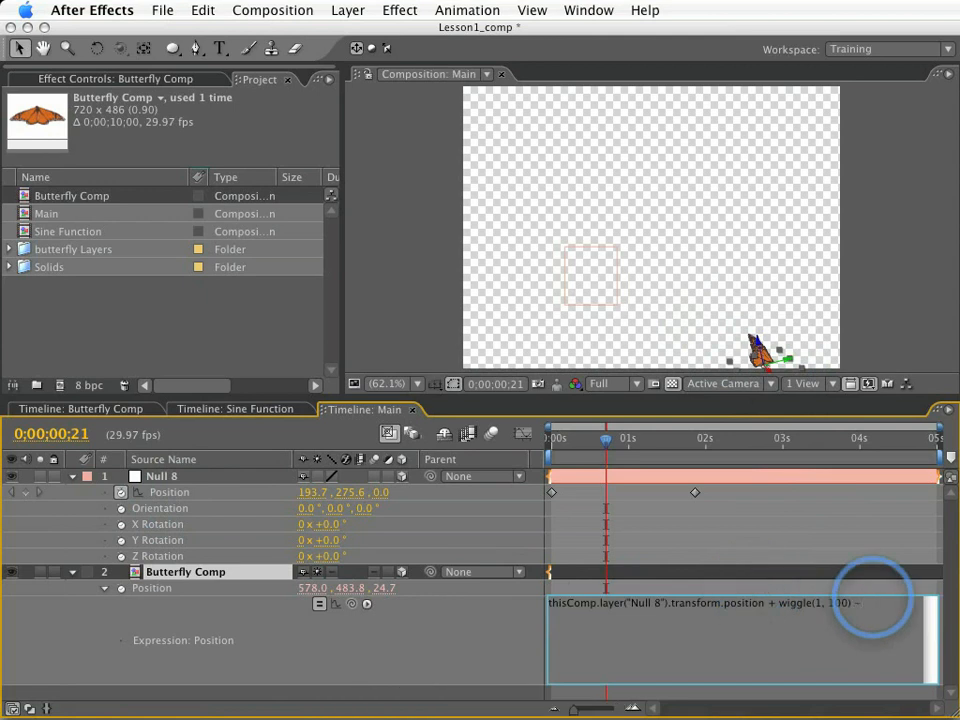
type("- position")
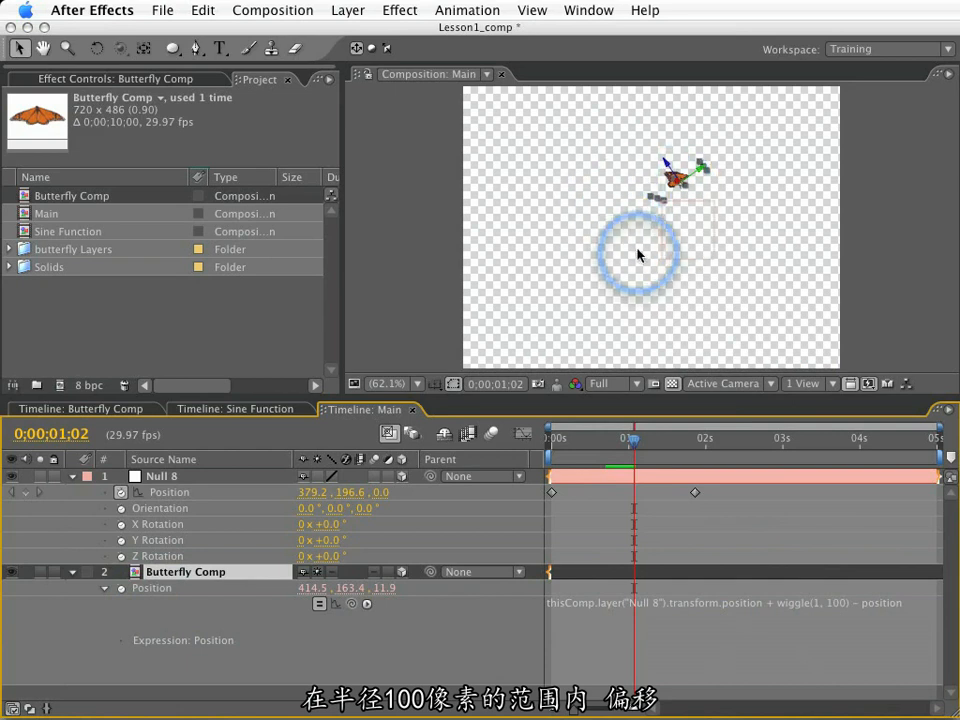
Step: Duplicate Butterfly Comp into four layers and begin offsetting a copy's timing
left_click(550, 436)
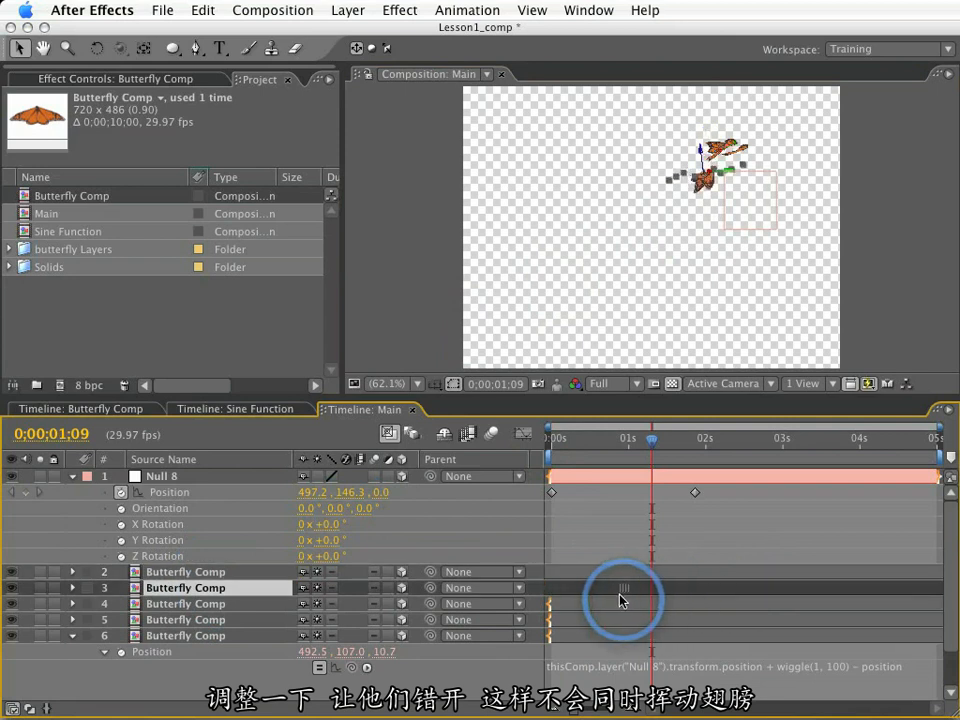
left_click(184, 604)
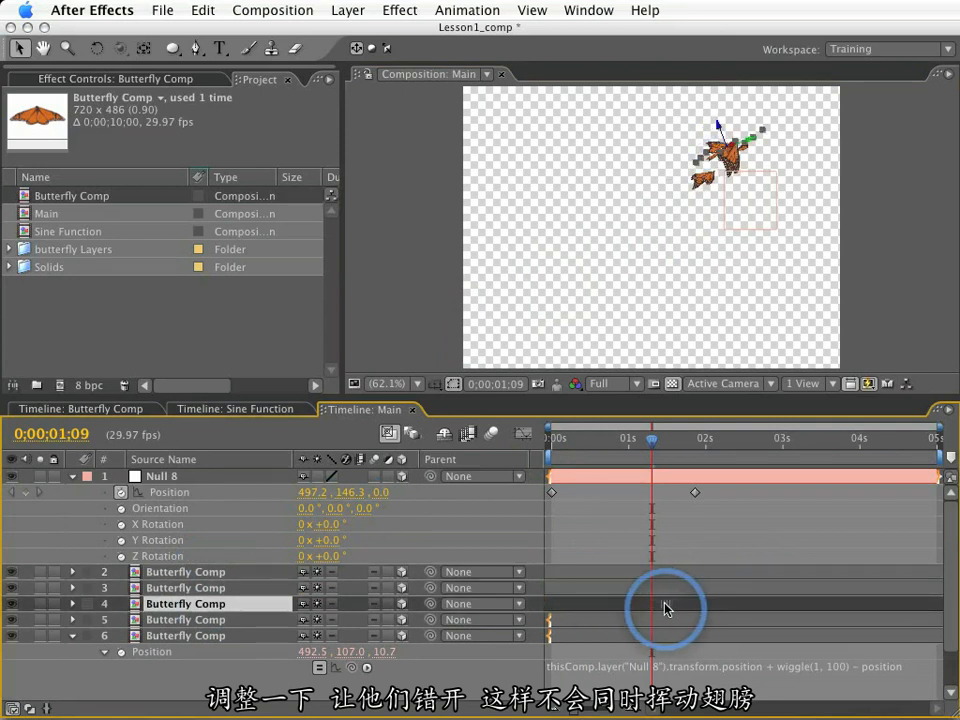